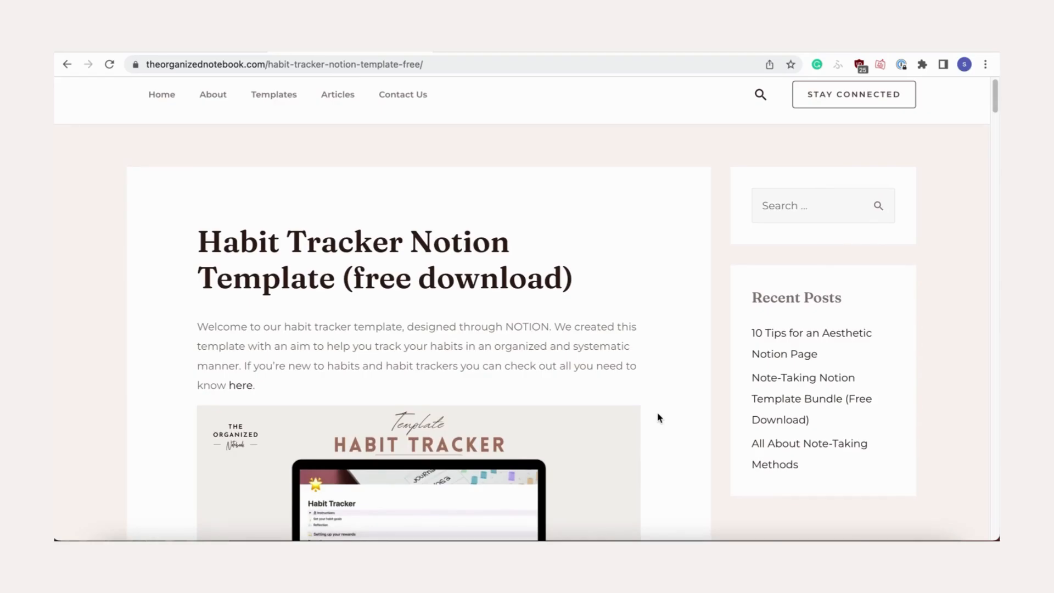
mouse_move(631, 237)
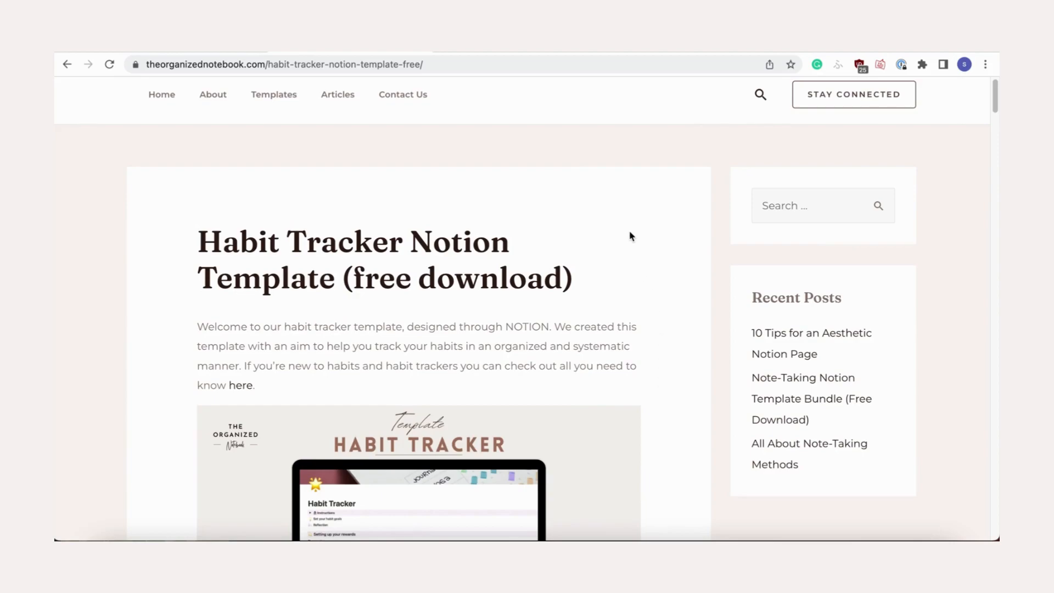
mouse_move(593, 186)
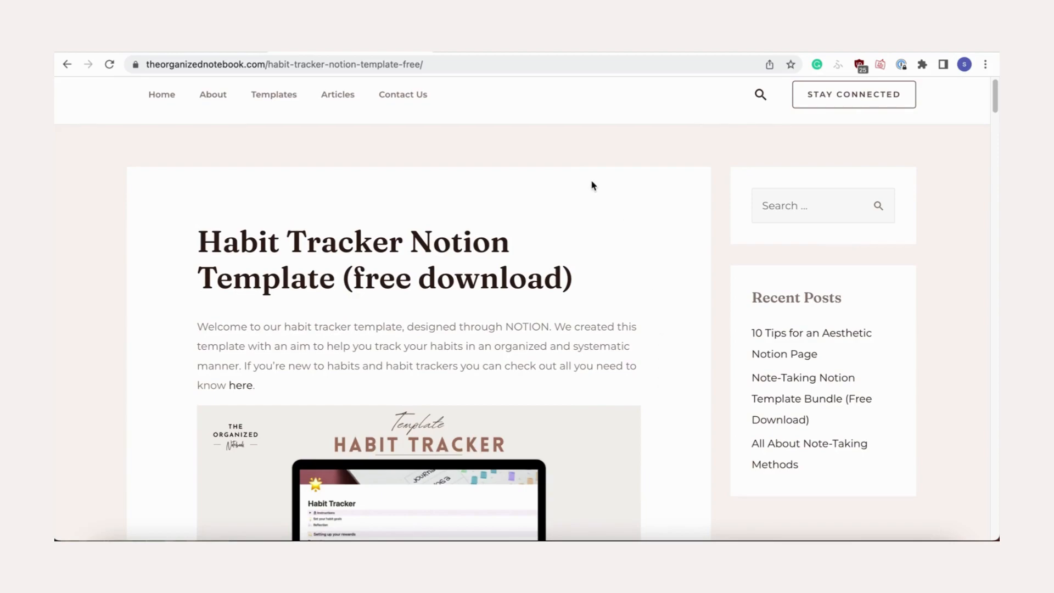
mouse_move(274, 94)
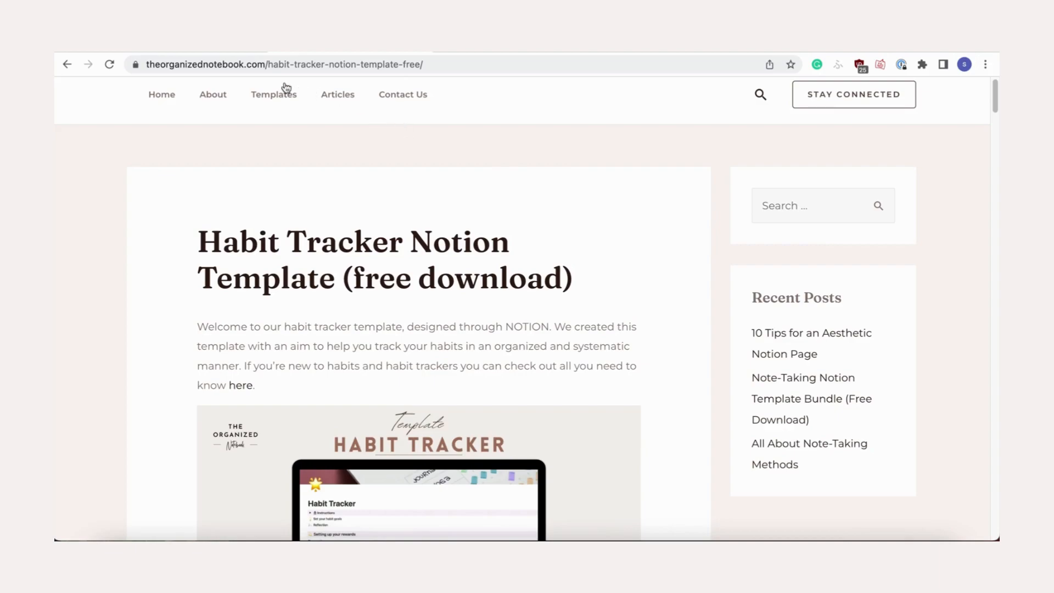
mouse_move(398, 64)
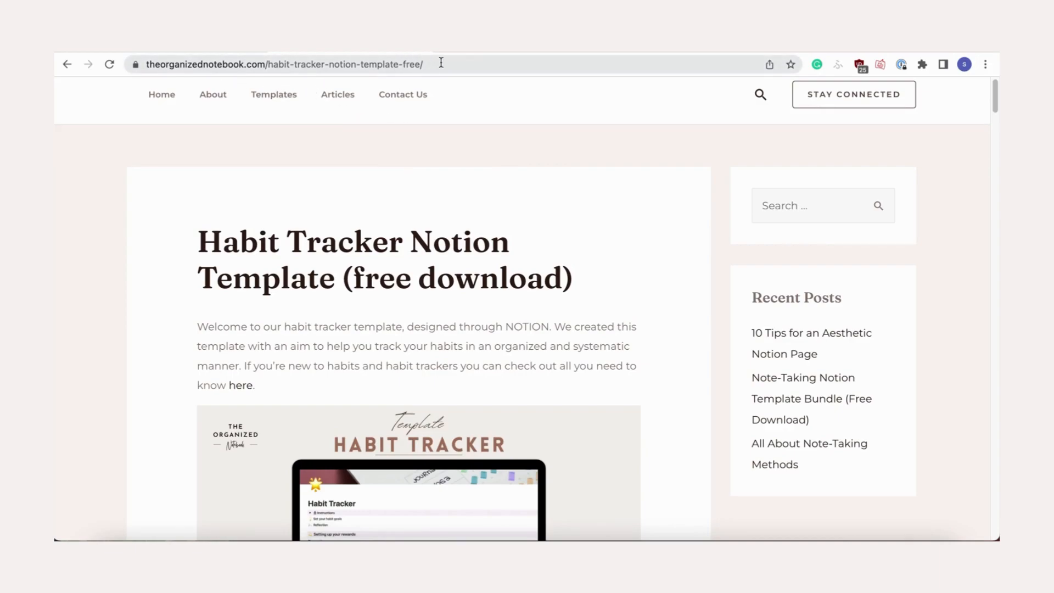
mouse_move(560, 170)
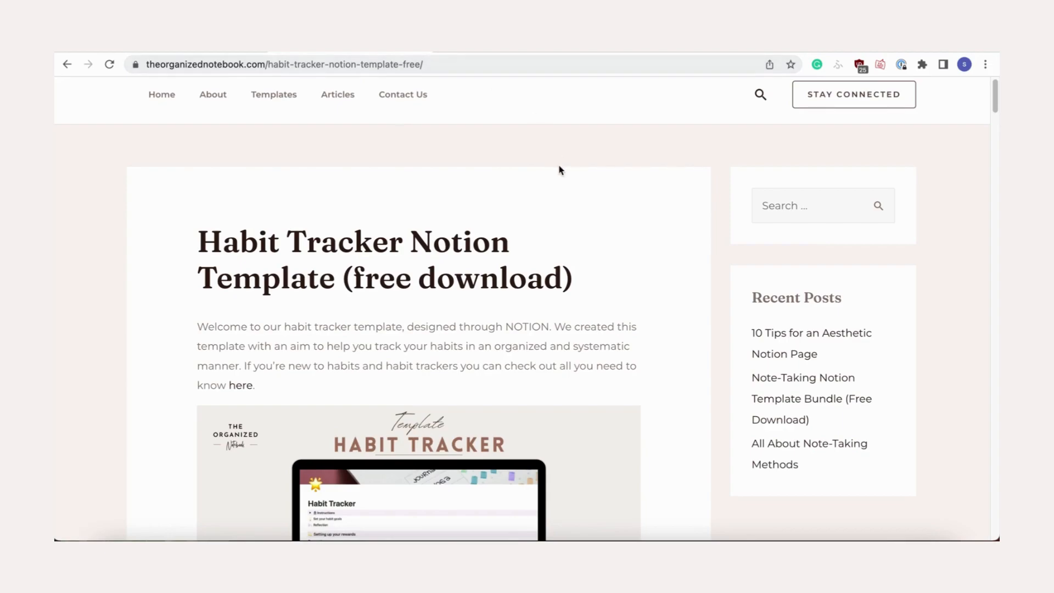
Step: Claim the free Habit Tracker template on Gumroad, checking out at a price of $0
scroll("down", 3)
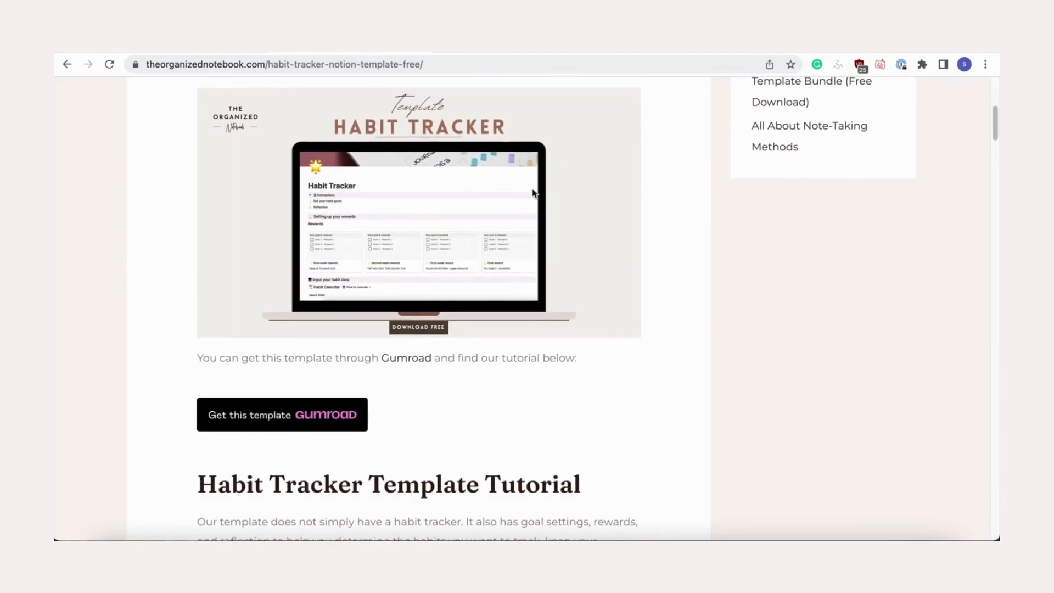
left_click(418, 213)
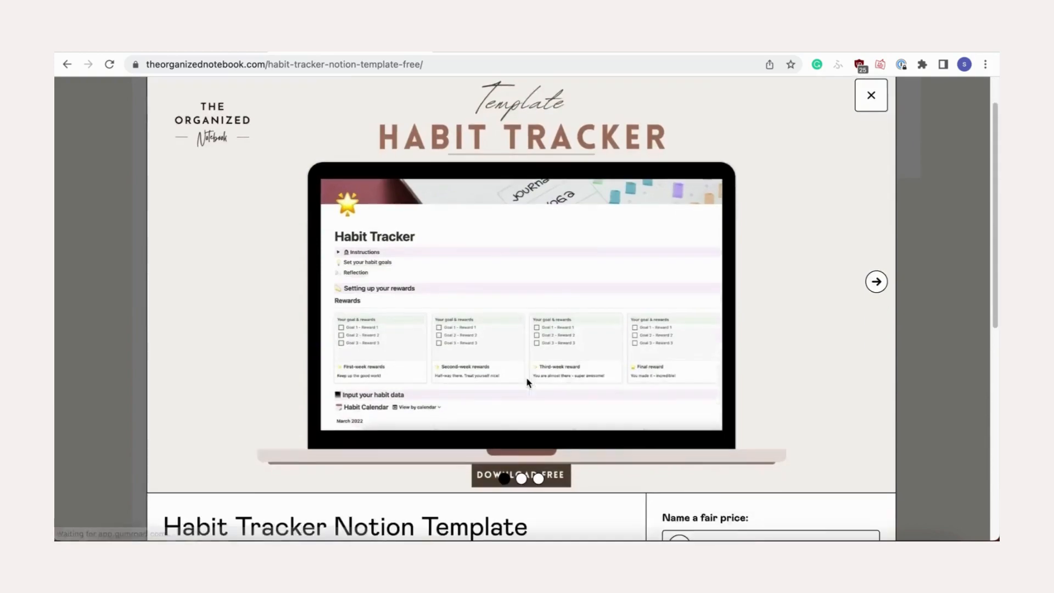
scroll("down", 3)
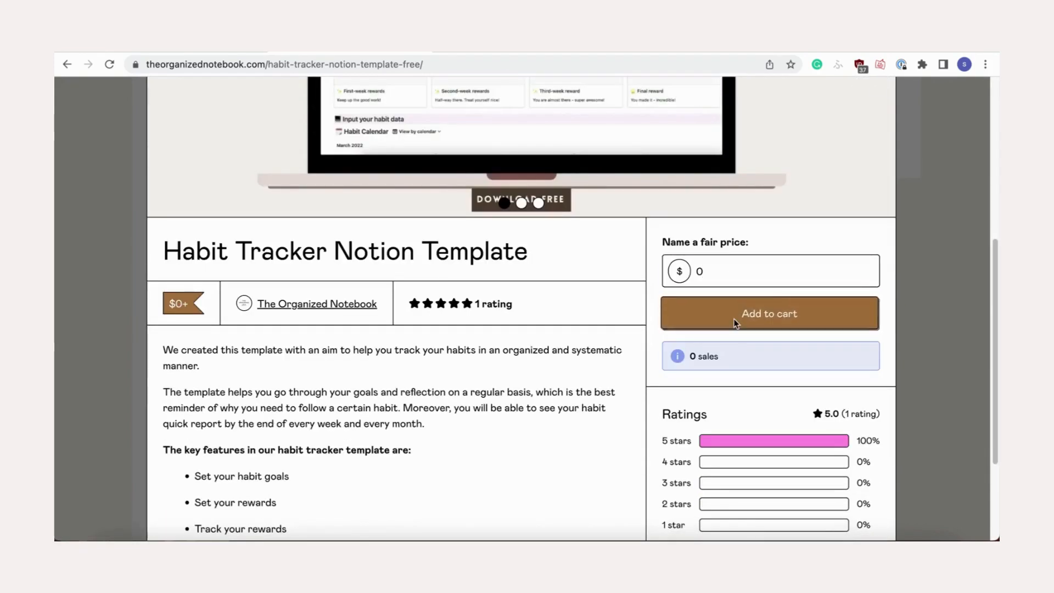
left_click(770, 314)
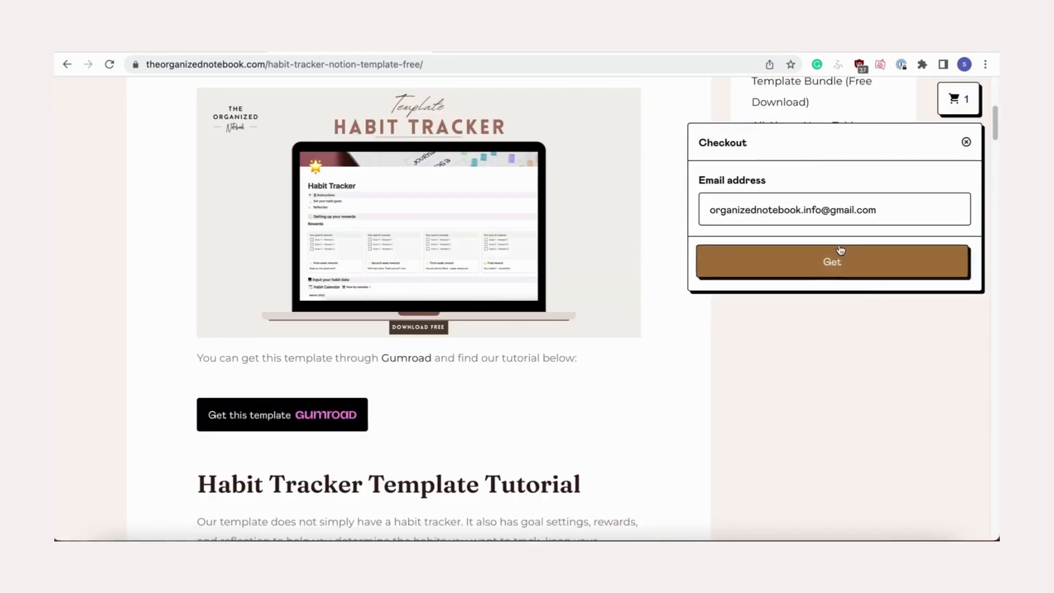
left_click(832, 261)
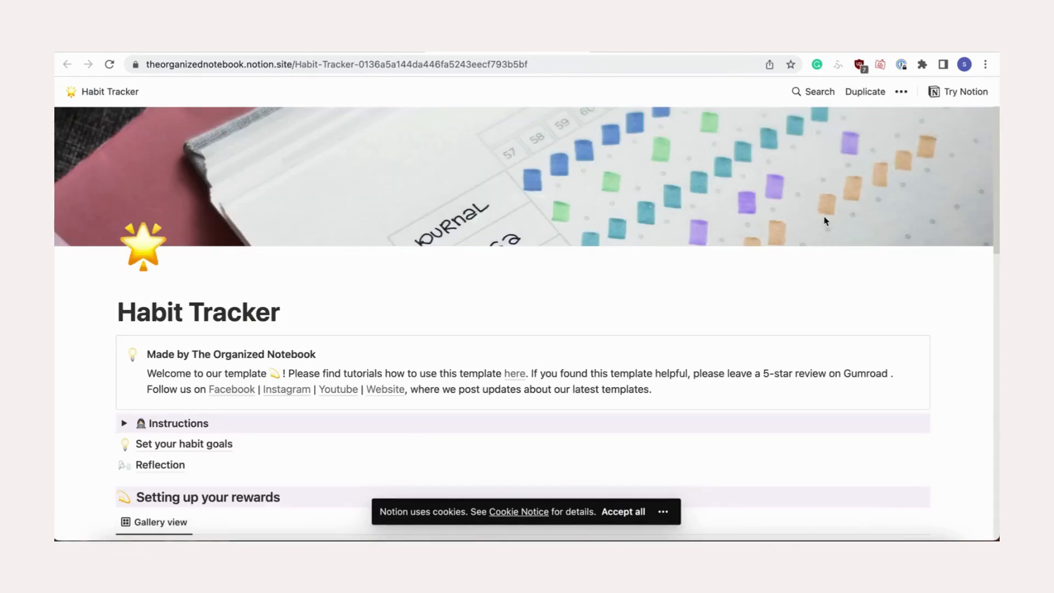
Step: Duplicate the shared Habit Tracker page into your own workspace and scroll through the copy
left_click(865, 92)
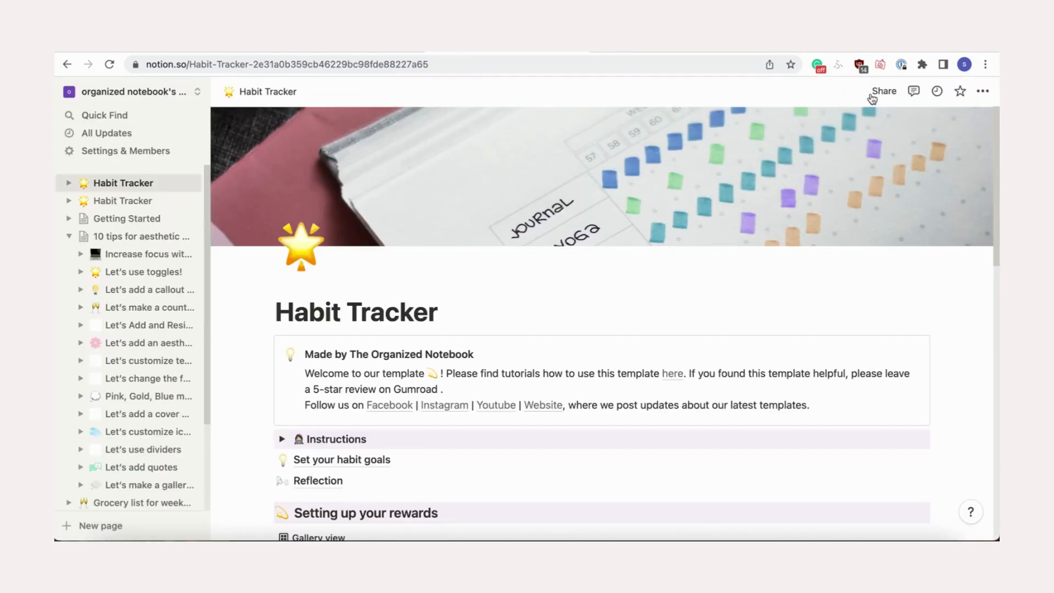
scroll("down", 3)
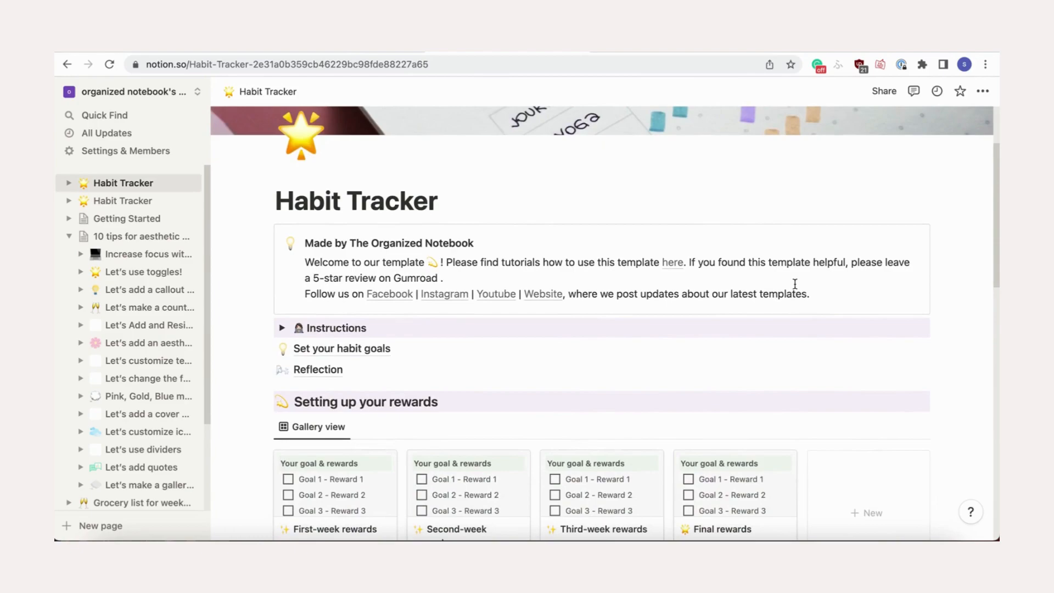
scroll("down", 3)
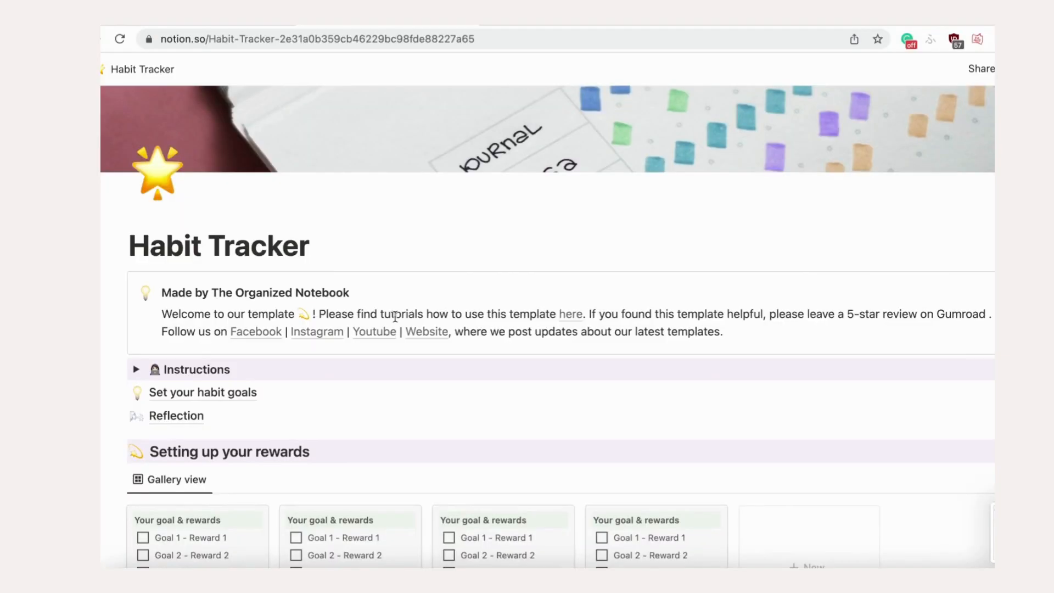
scroll("up", 3)
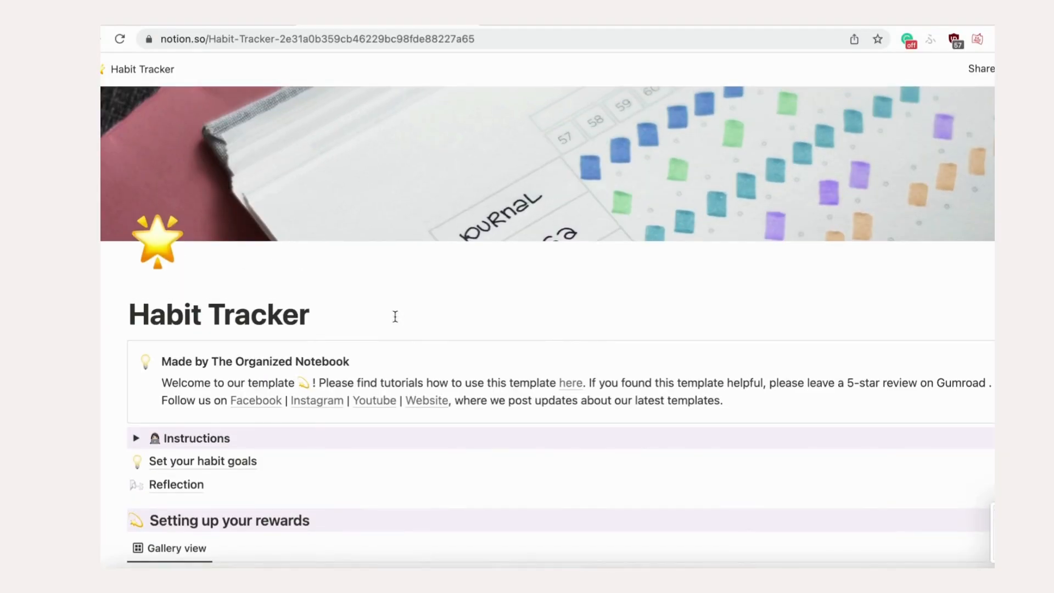
scroll("down", 3)
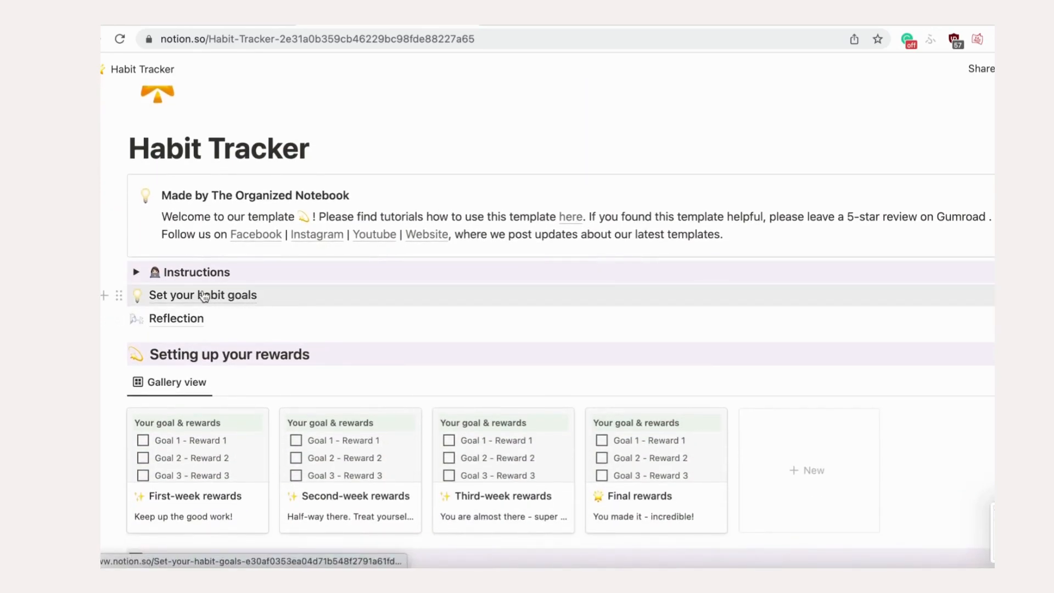
Step: On Set your habit goals, name fitness as the area to improve and pick walking 10,000 steps
left_click(202, 294)
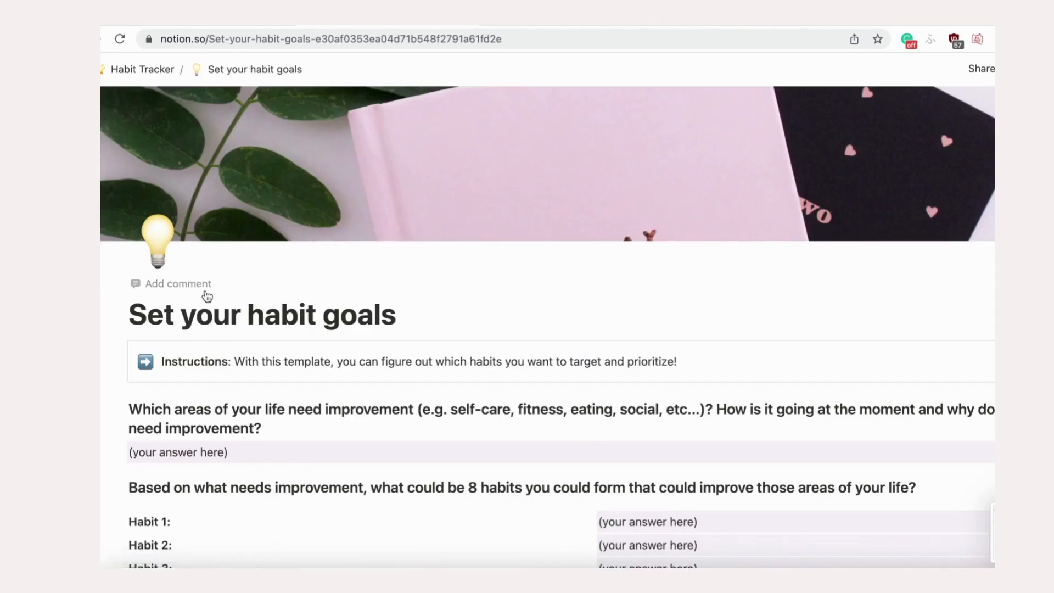
scroll("down", 3)
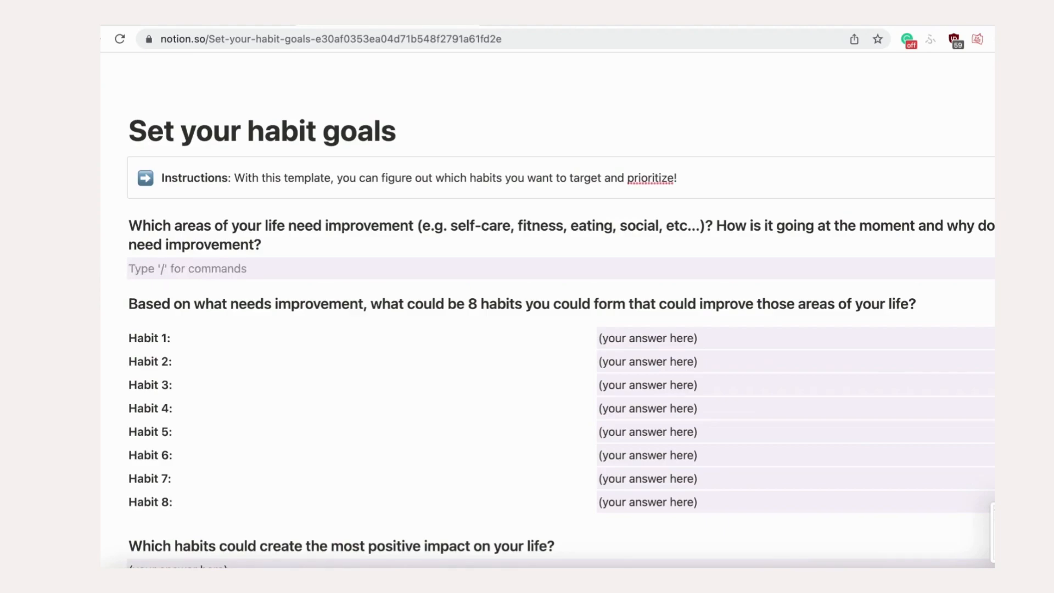
type("I t")
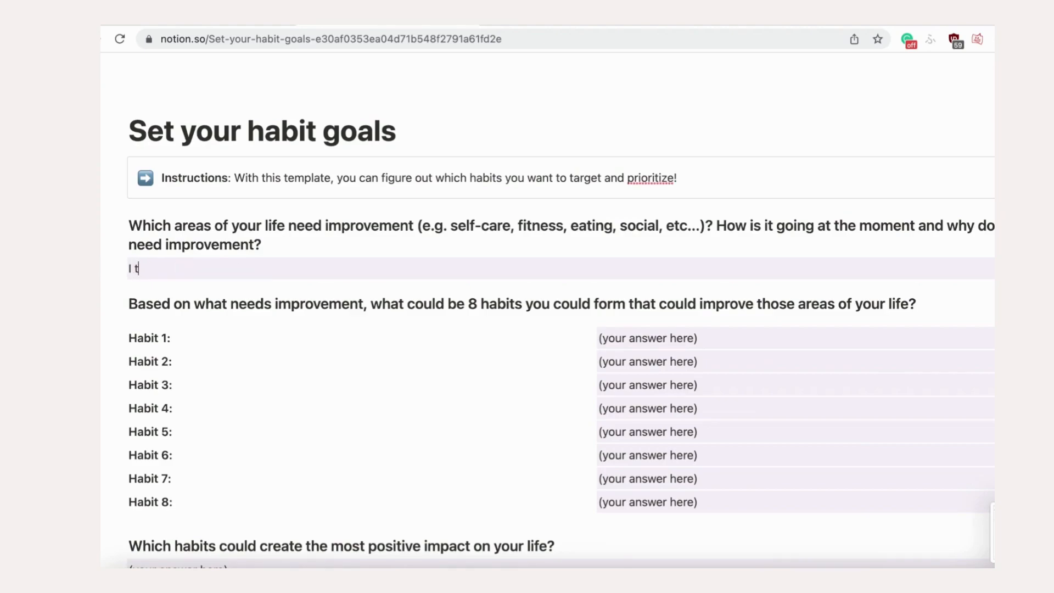
type("hink that the part of my life that needs the most impro")
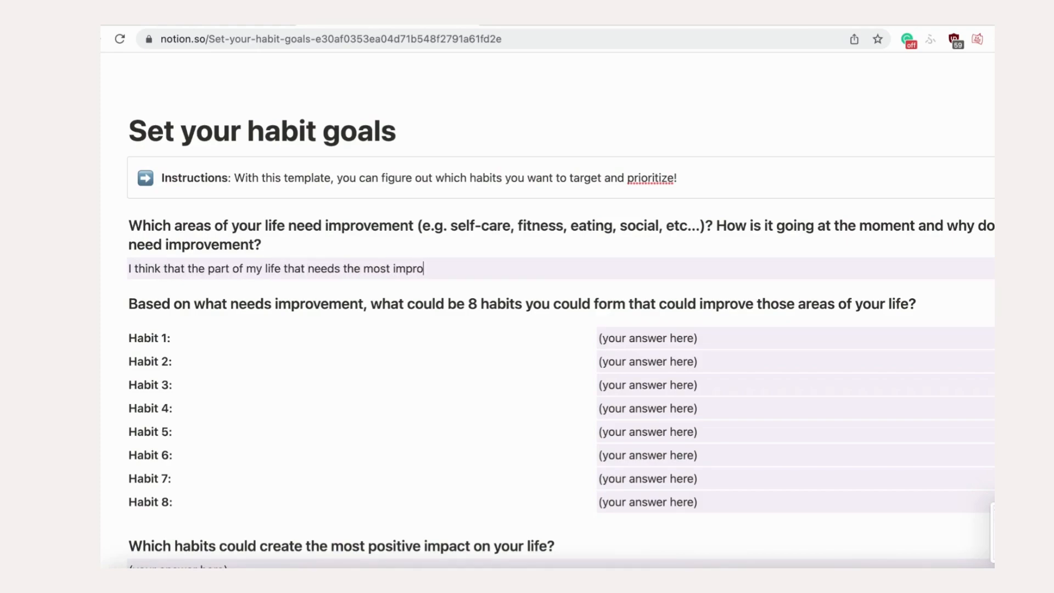
type("vement right now is my fit")
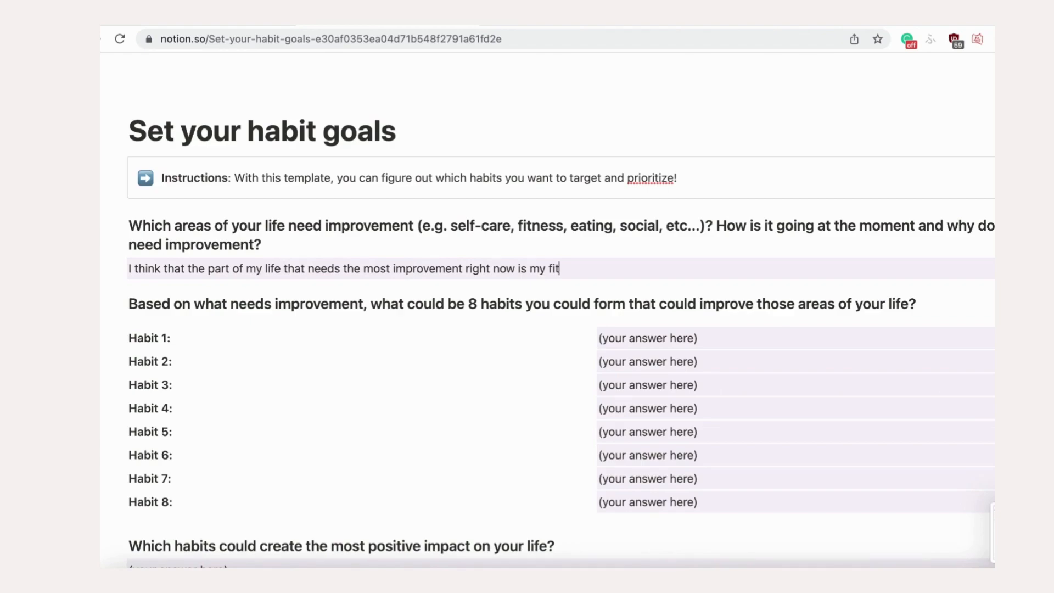
scroll("down", 3)
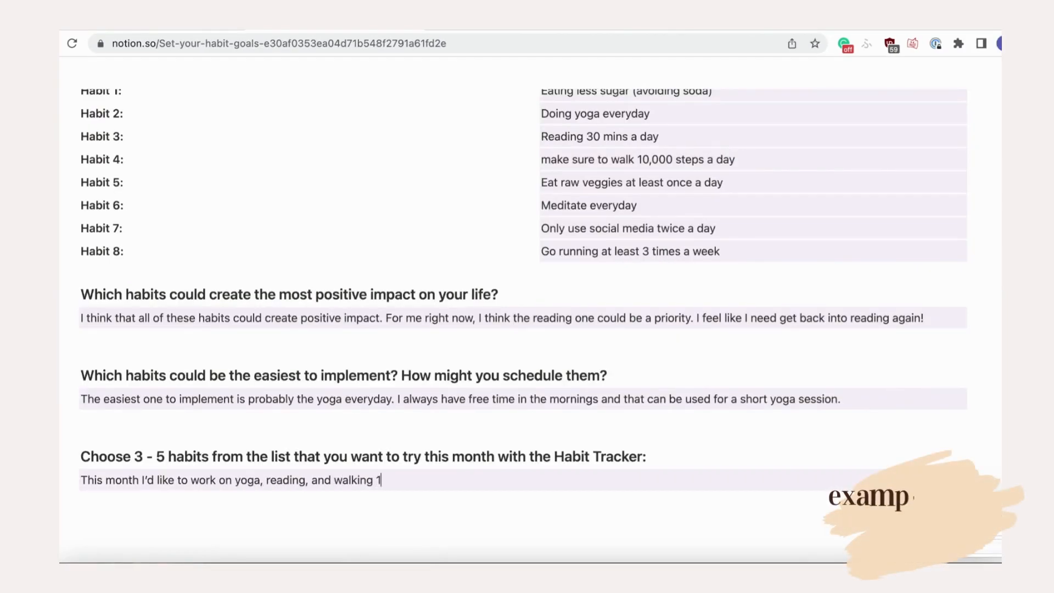
type("0,000 step")
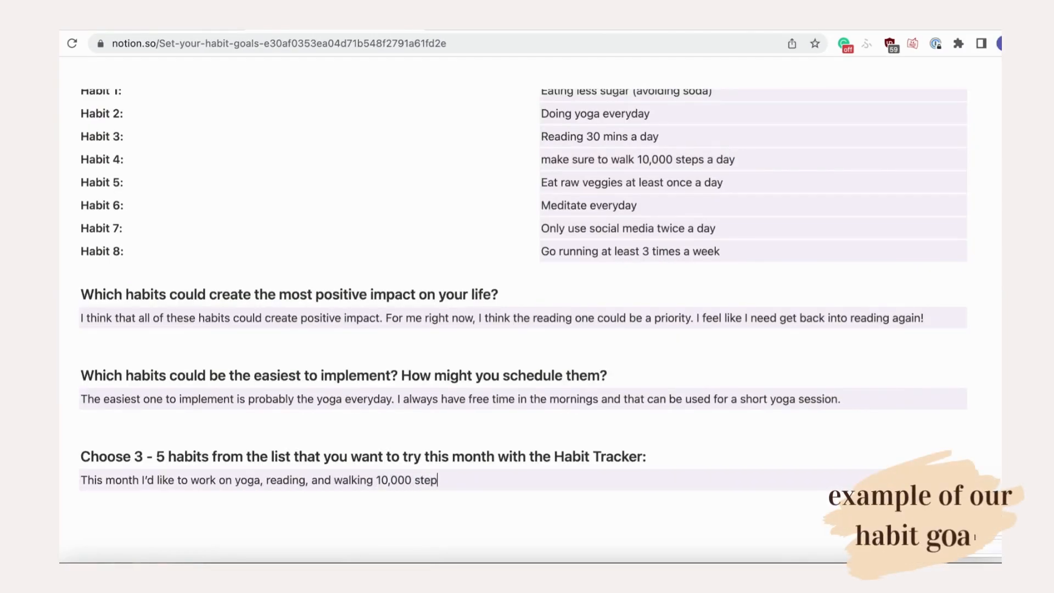
type("s!")
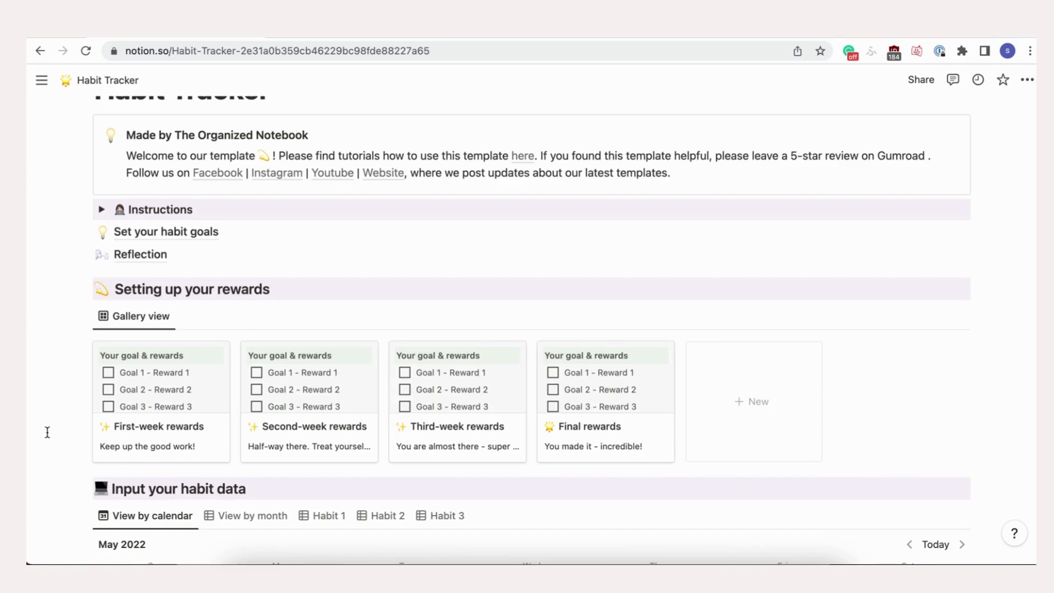
mouse_move(223, 300)
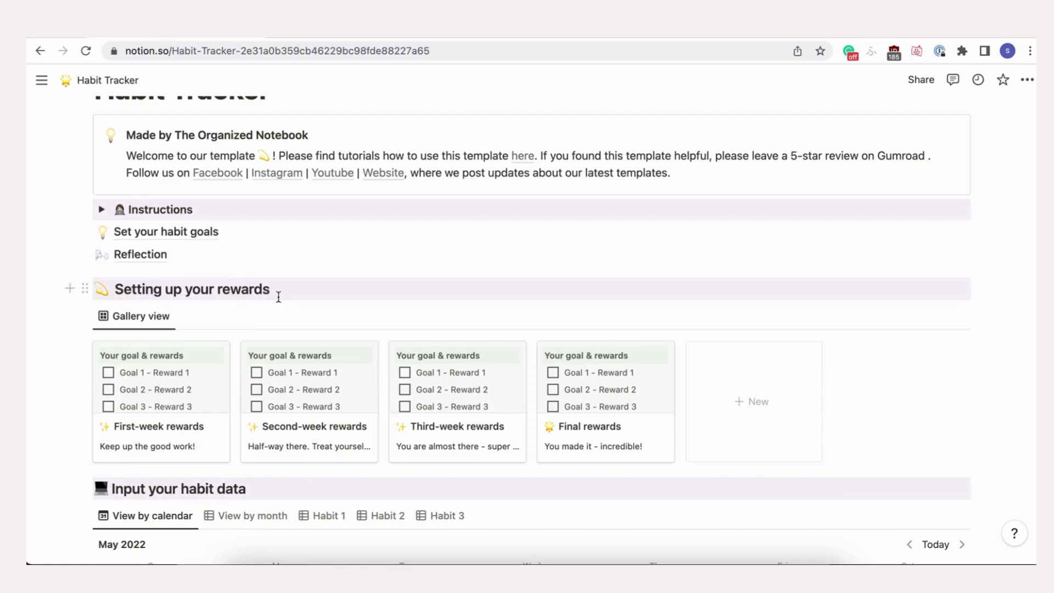
mouse_move(209, 412)
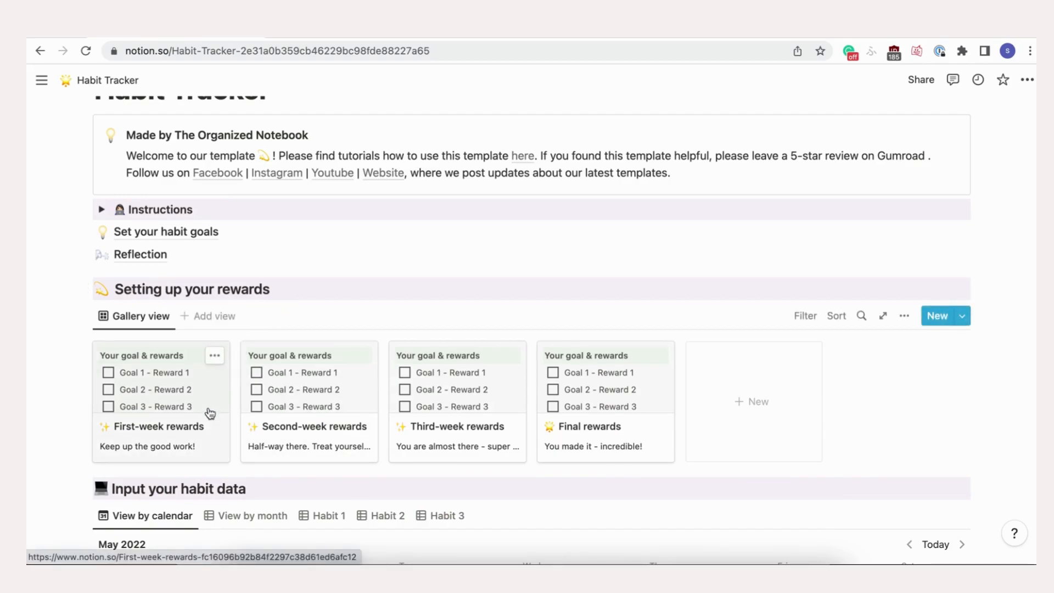
mouse_move(432, 455)
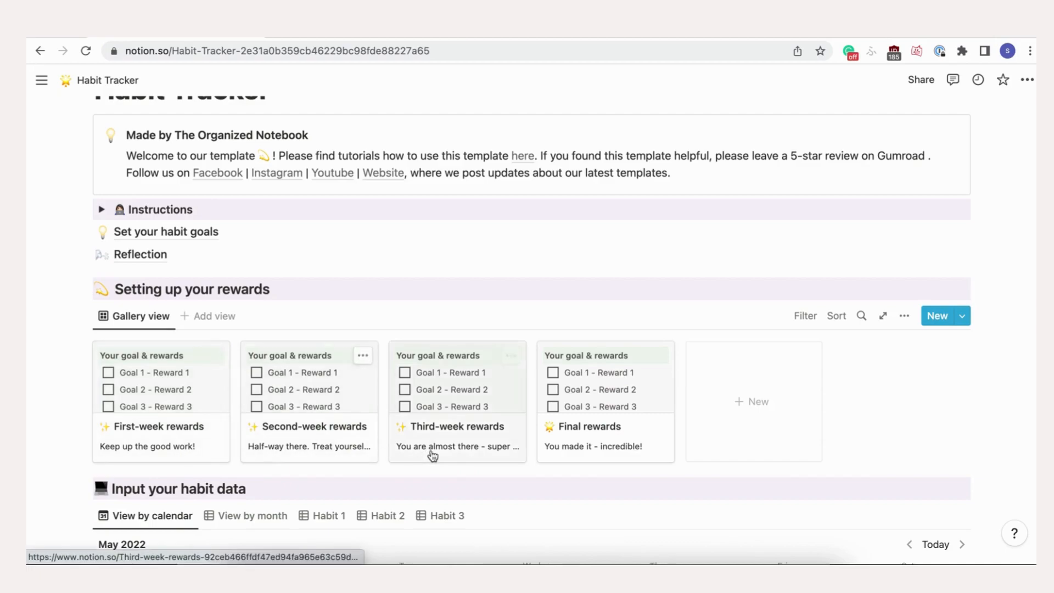
Step: In First-week rewards, write the goal 'Try to do all habits at least 3 times during the week'
left_click(159, 426)
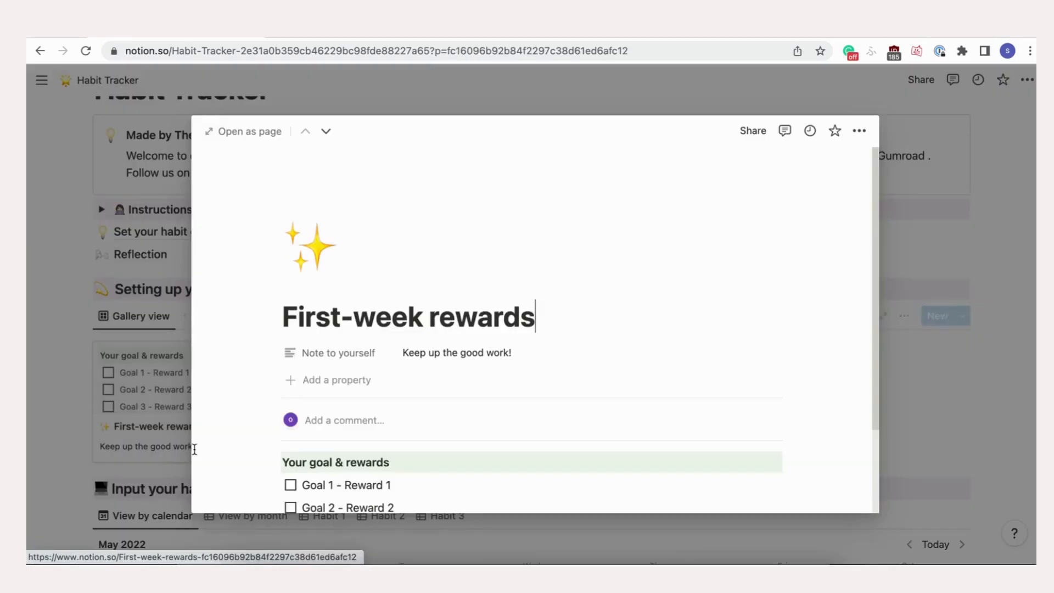
mouse_move(470, 352)
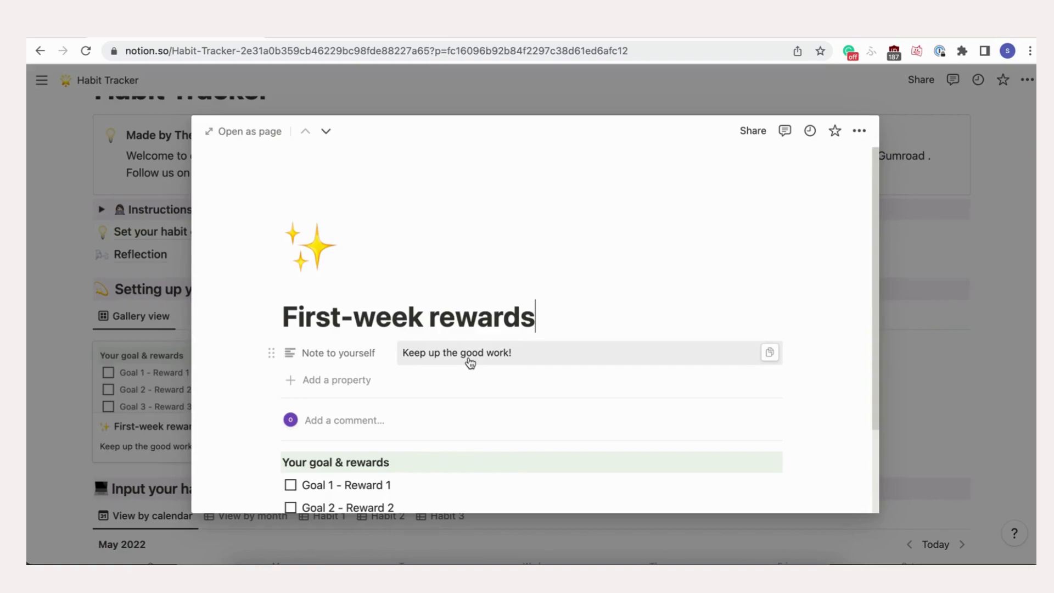
mouse_move(443, 485)
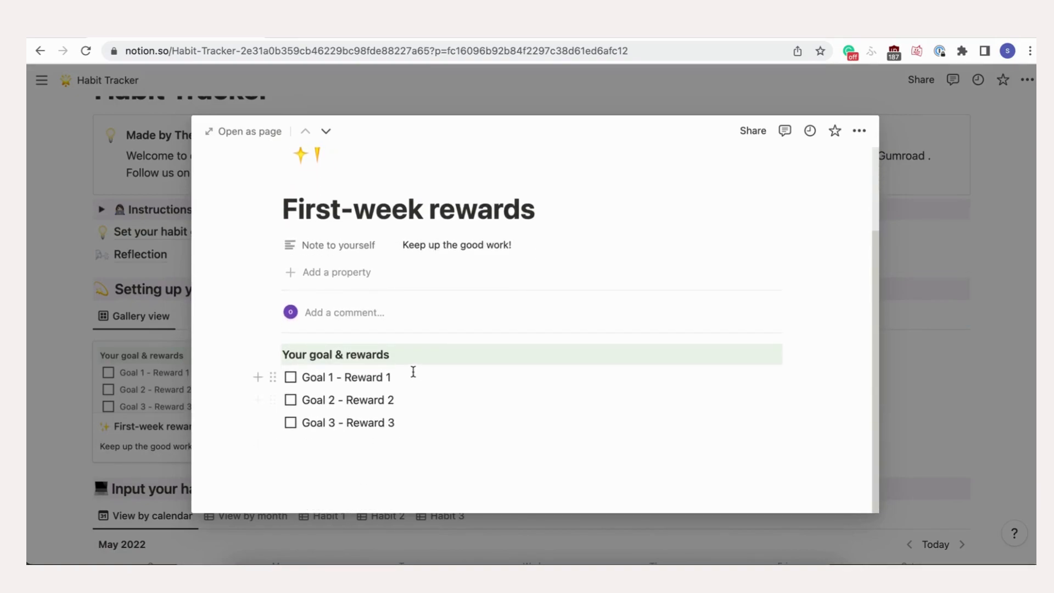
double_click(338, 377)
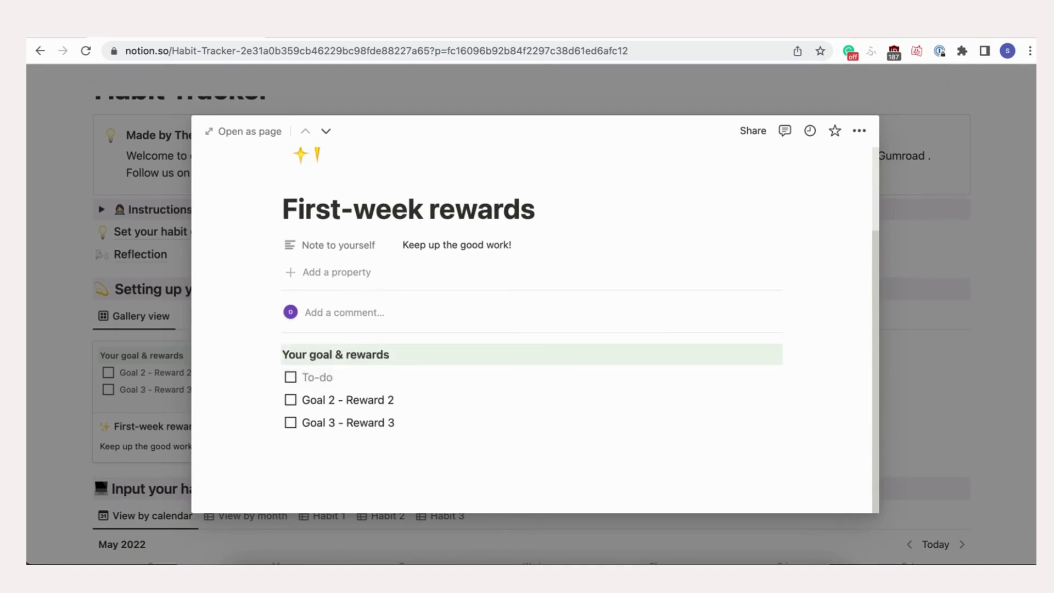
type("Try to do all habits ata l")
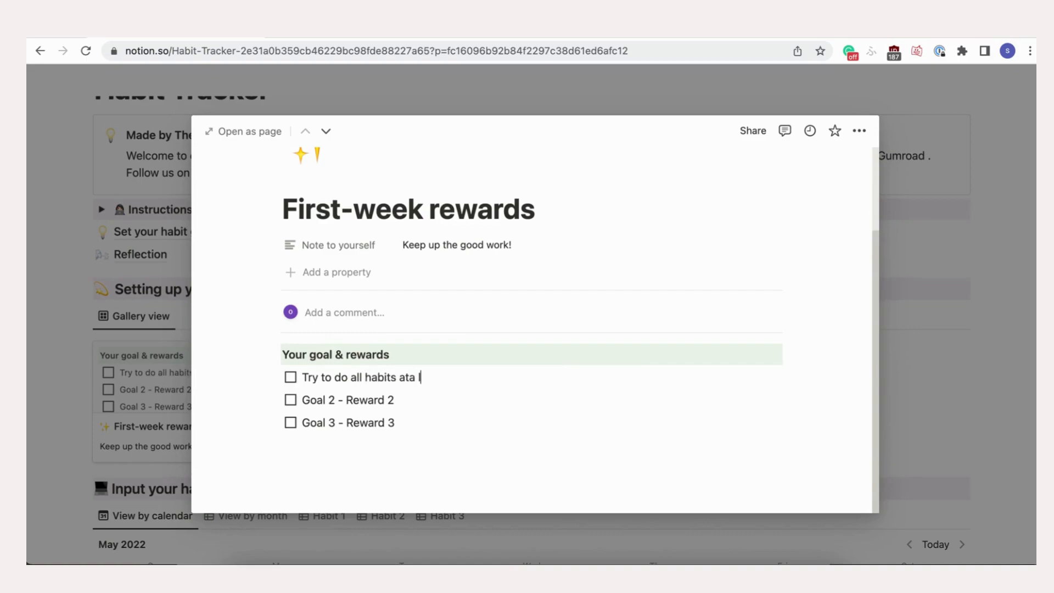
key("Backspace")
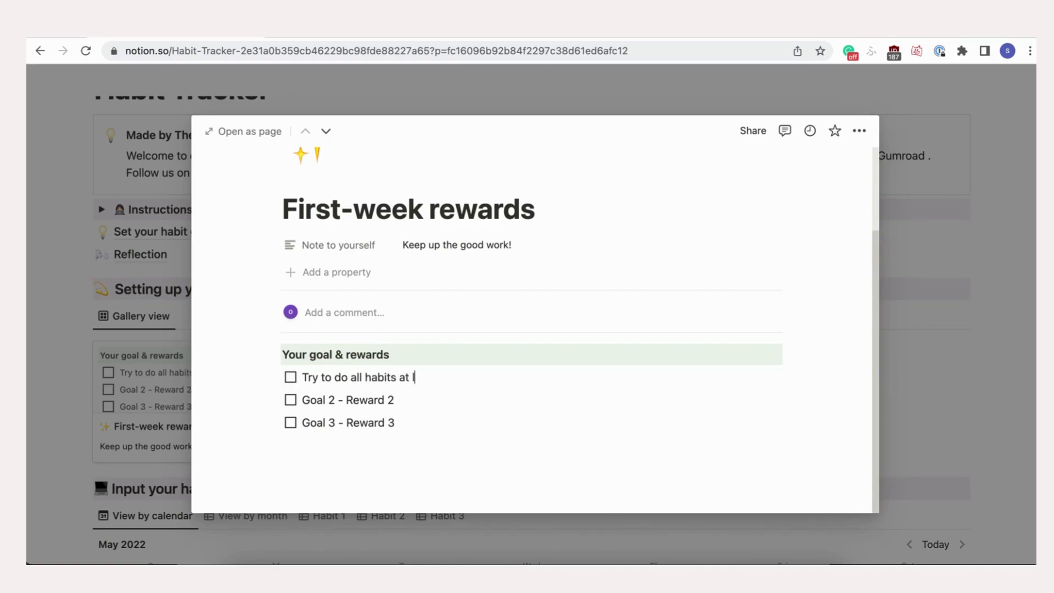
type("least 3 time")
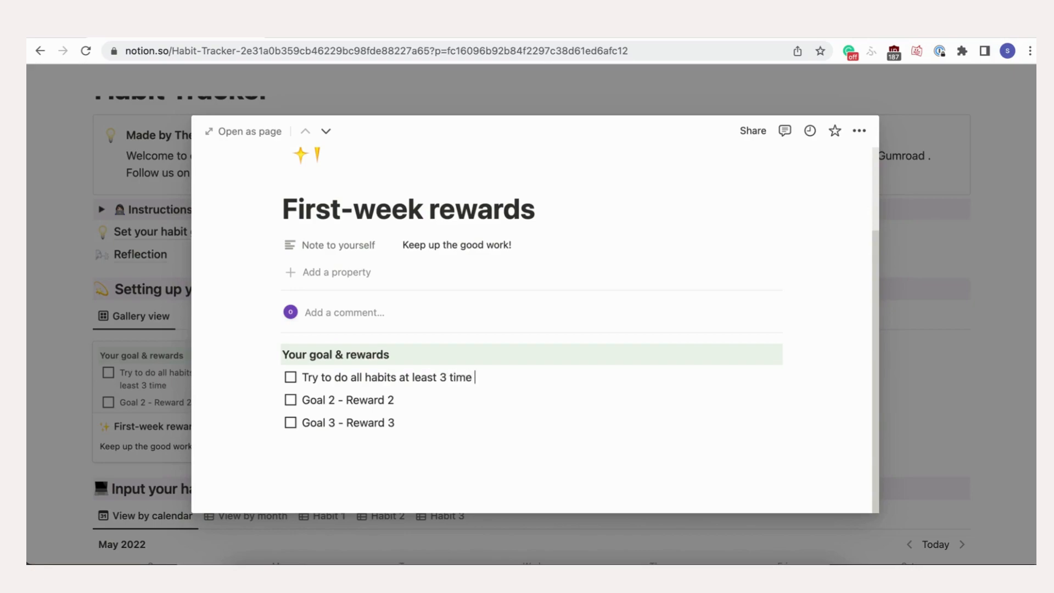
type("s during the week -")
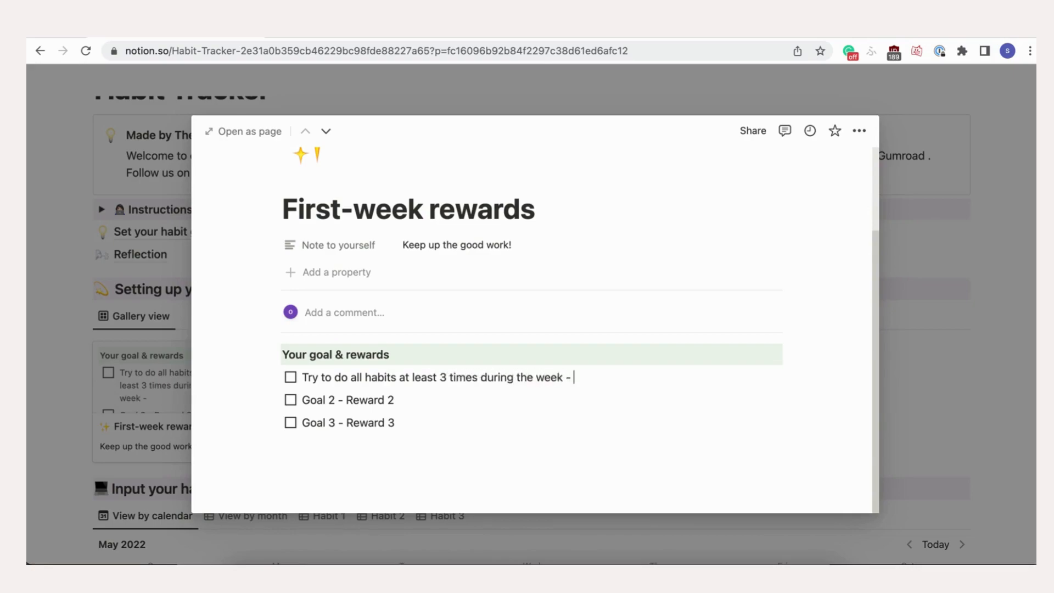
Step: Add the reward 'Go and get a nice ice cream on the next weekend.'
type("Go and get")
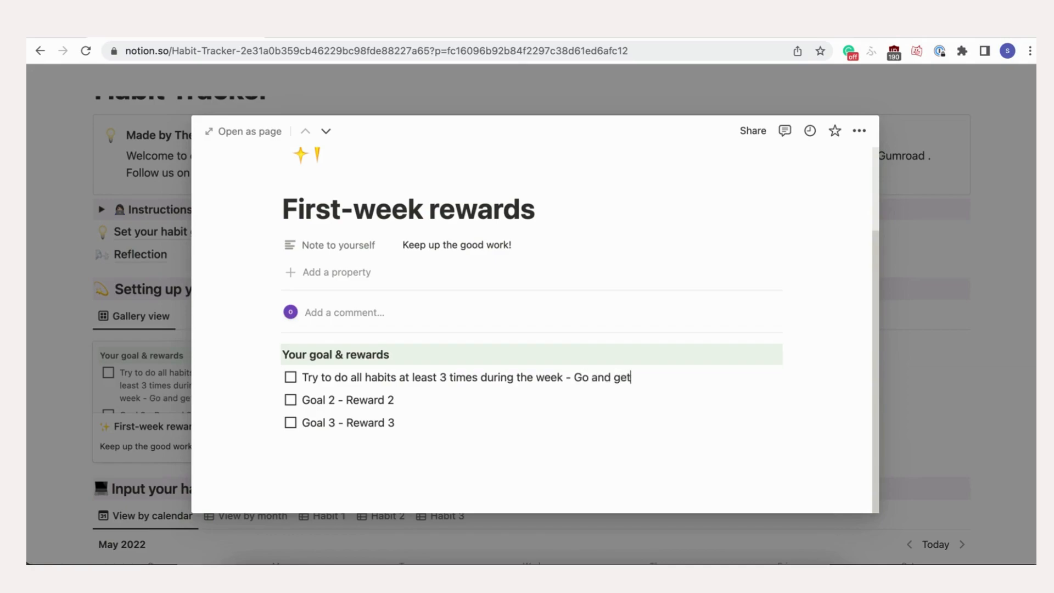
type("a nice ice")
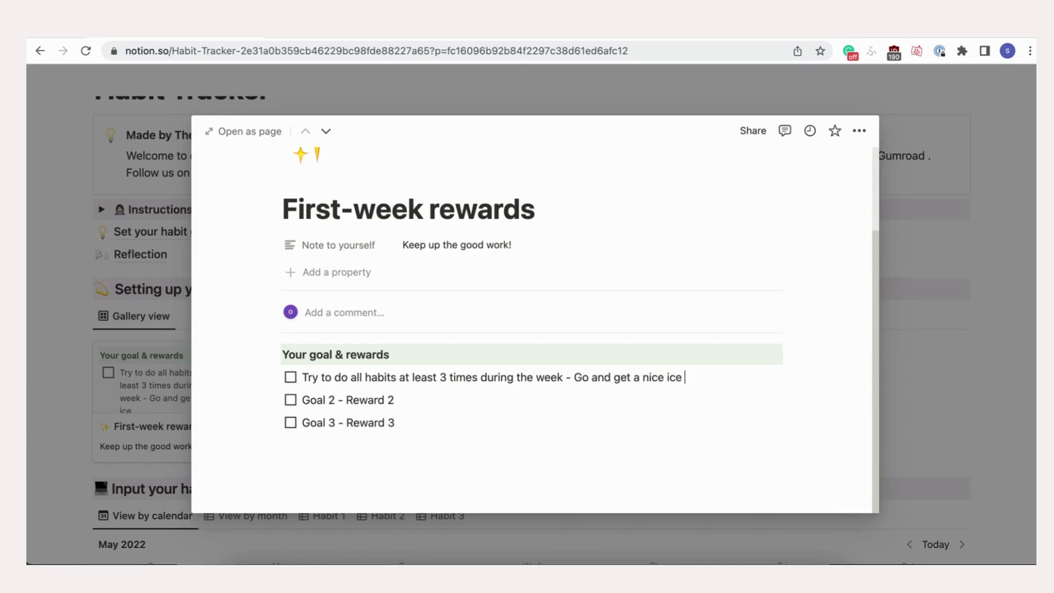
type("cream at")
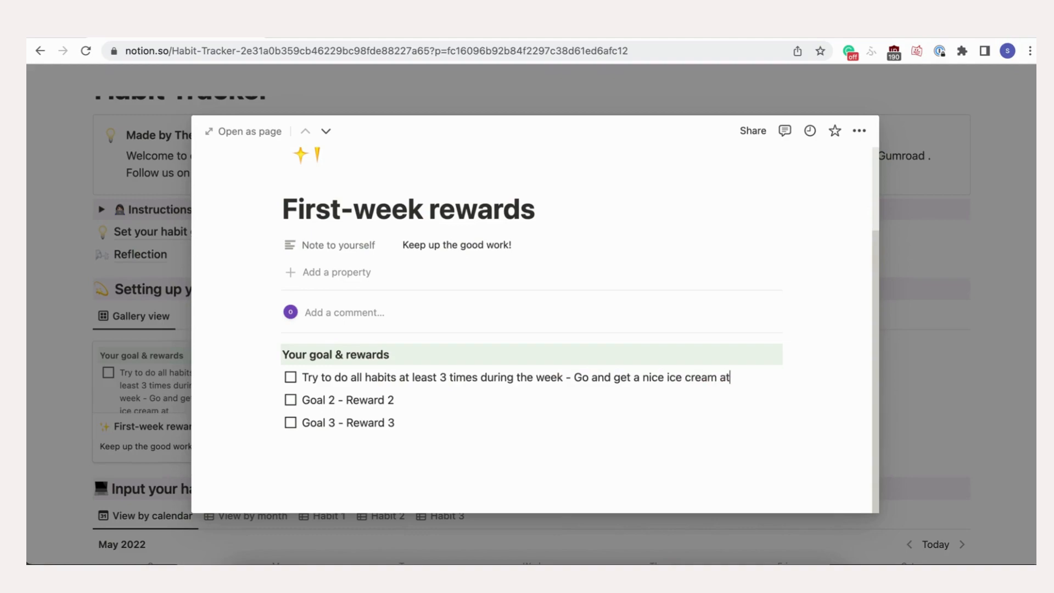
type("on")
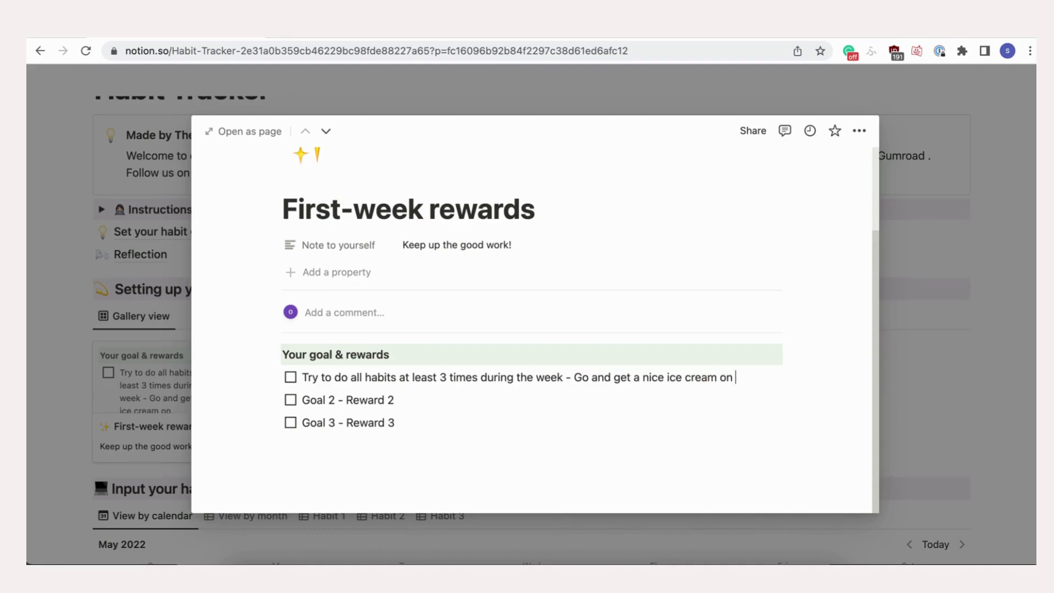
type("the next we")
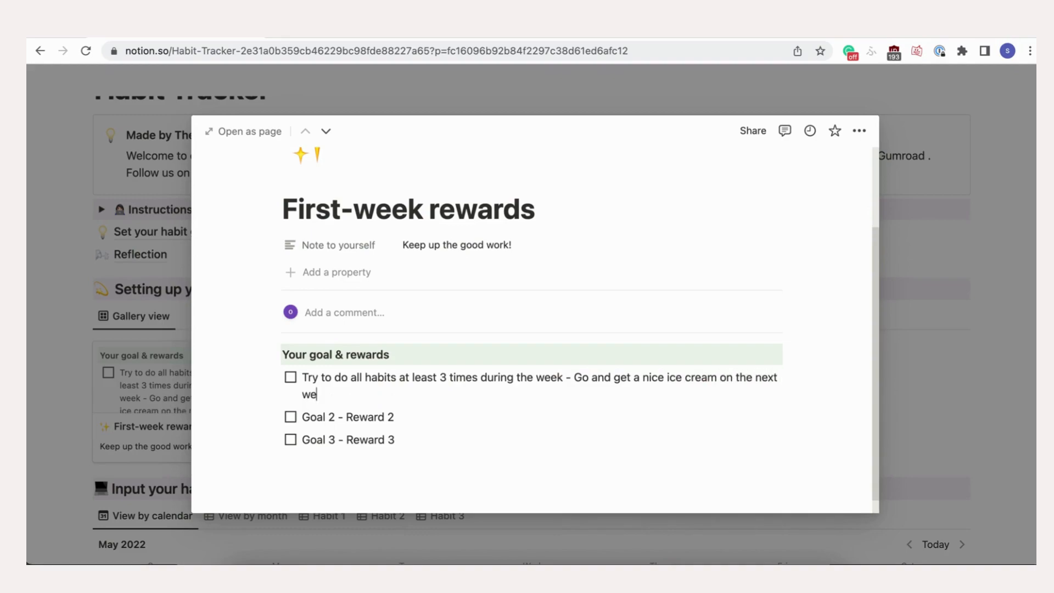
type("ekend.")
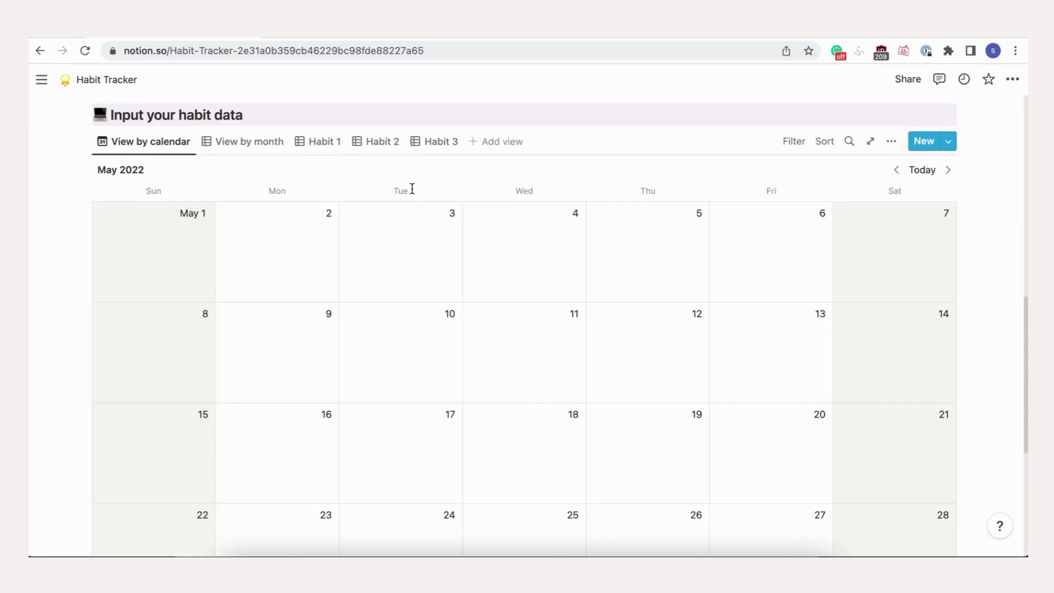
mouse_move(318, 141)
type("Yoga")
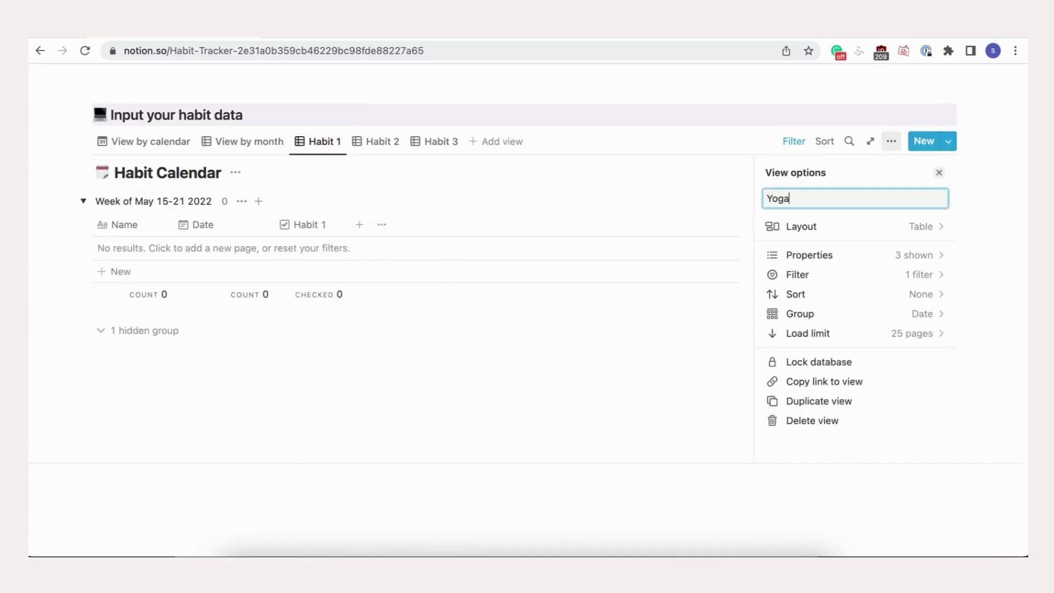
Step: Rename the habit views to Reading and 10,000 steps, then return to View by calendar
right_click(381, 141)
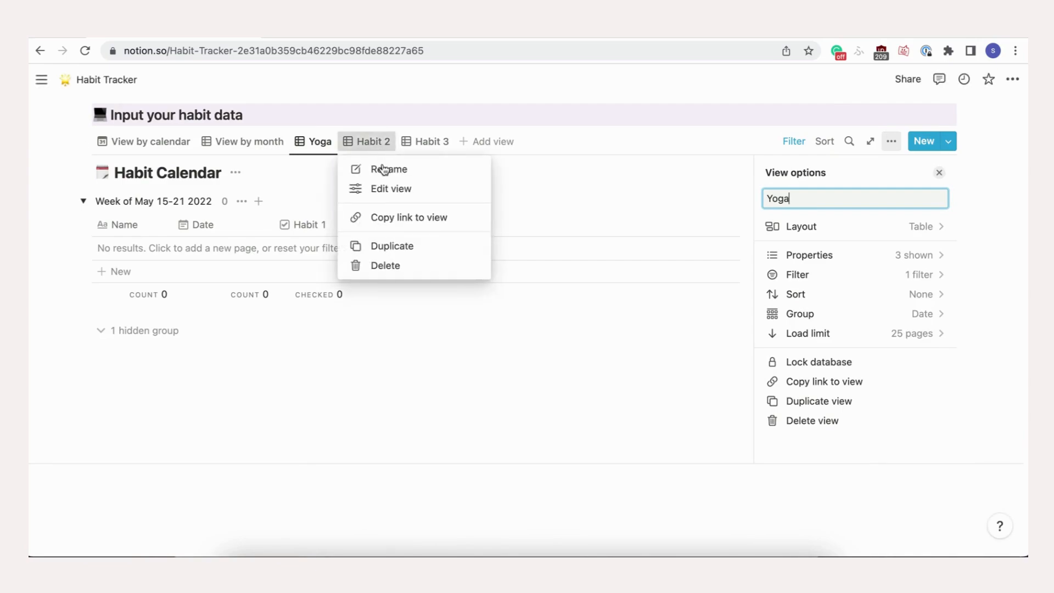
type("Reading")
type("10,000")
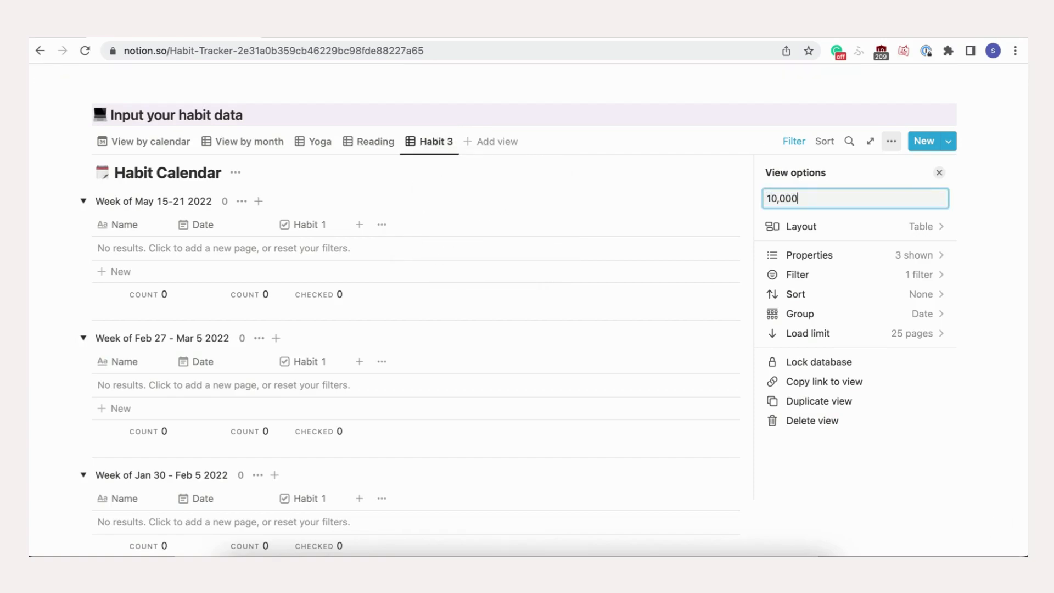
type("steps")
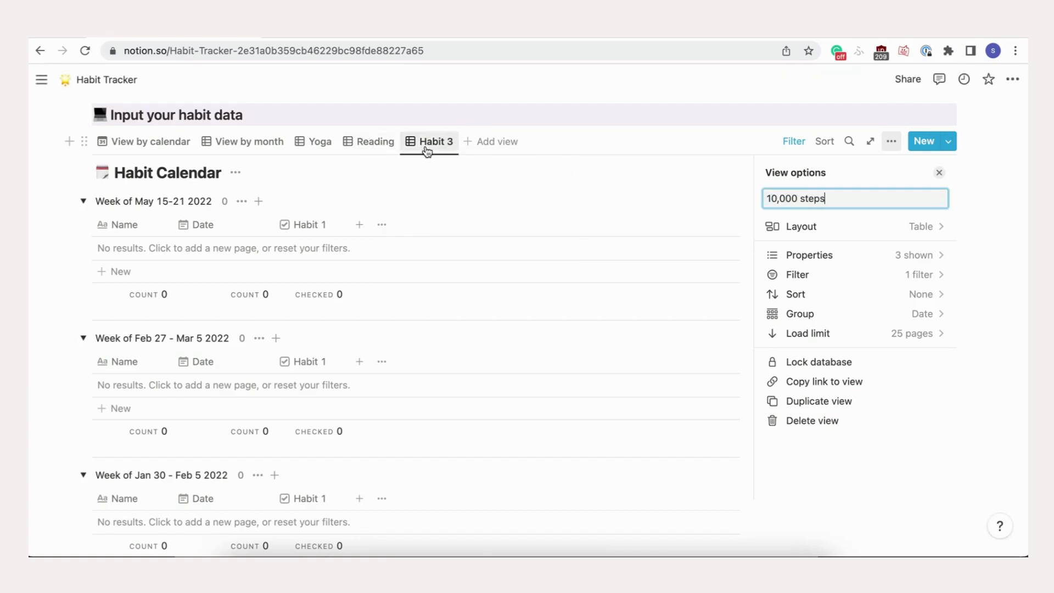
left_click(150, 141)
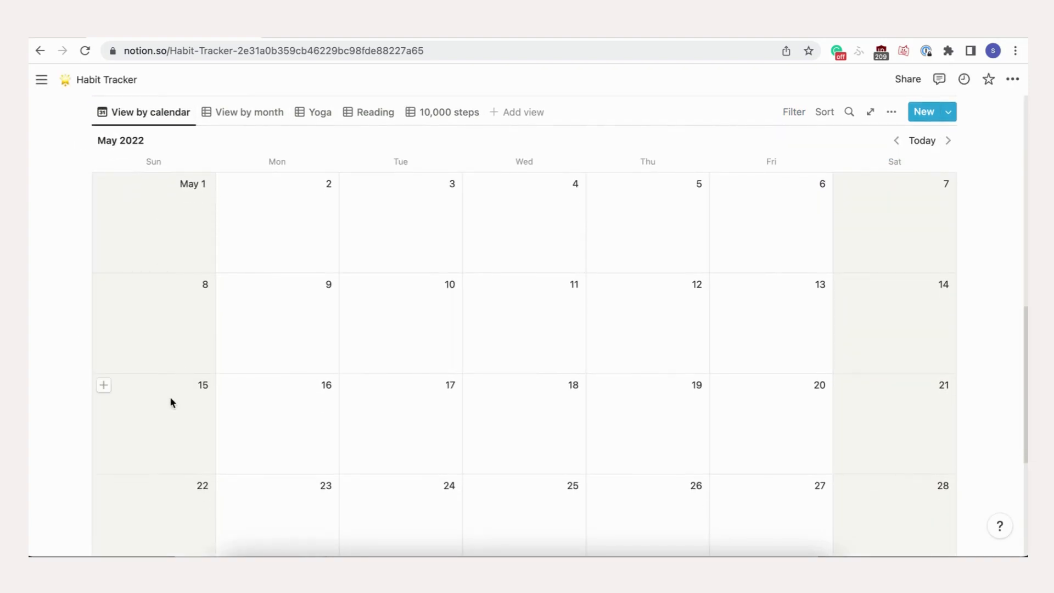
Step: Add a 'Sun' entry on May 15 and rename its Habit 1 property to Yoga
left_click(103, 385)
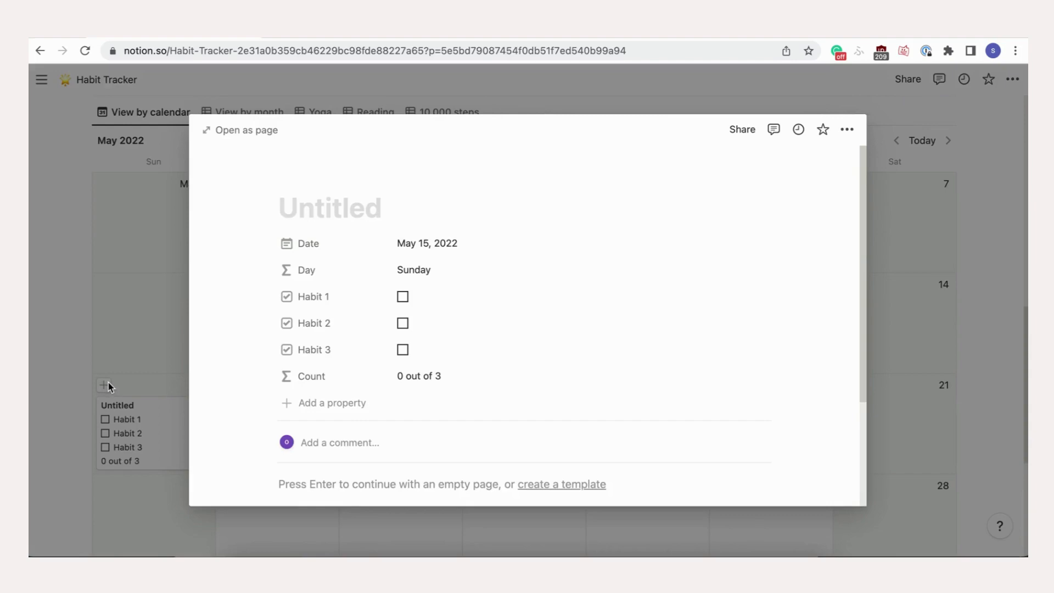
type("Sun")
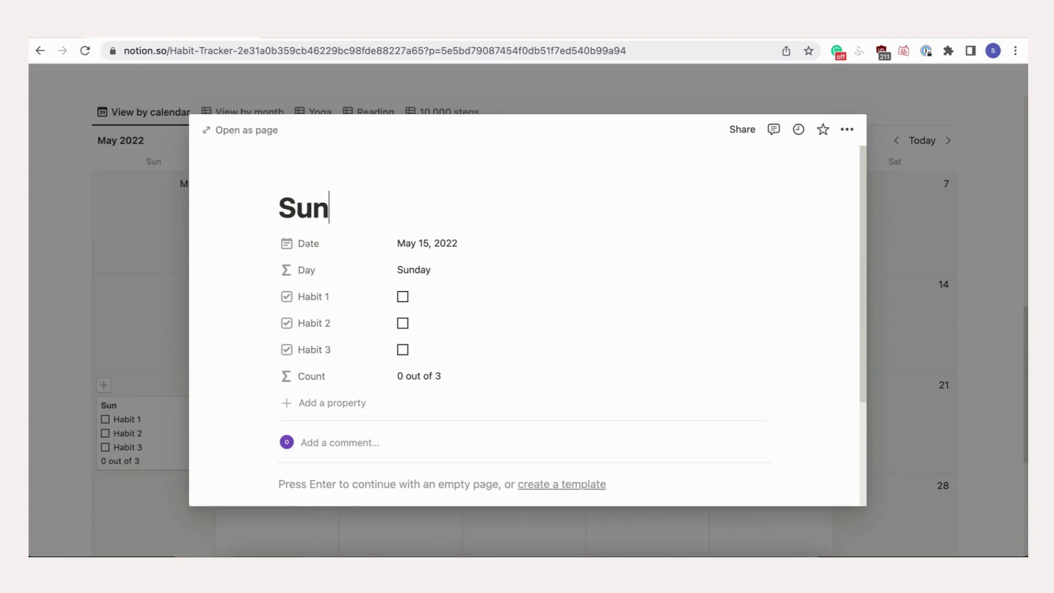
mouse_move(310, 296)
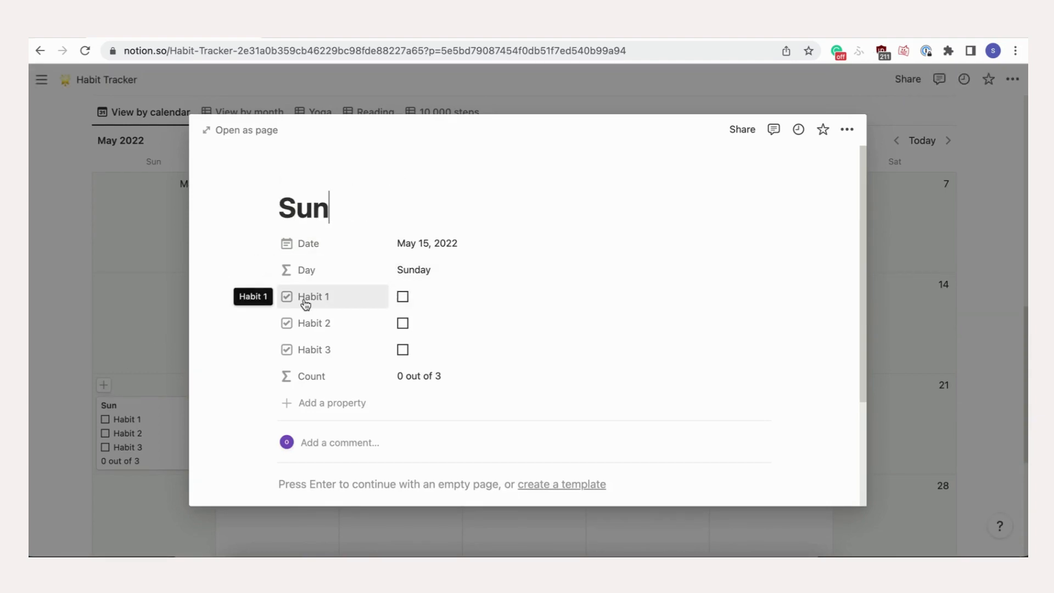
mouse_move(263, 297)
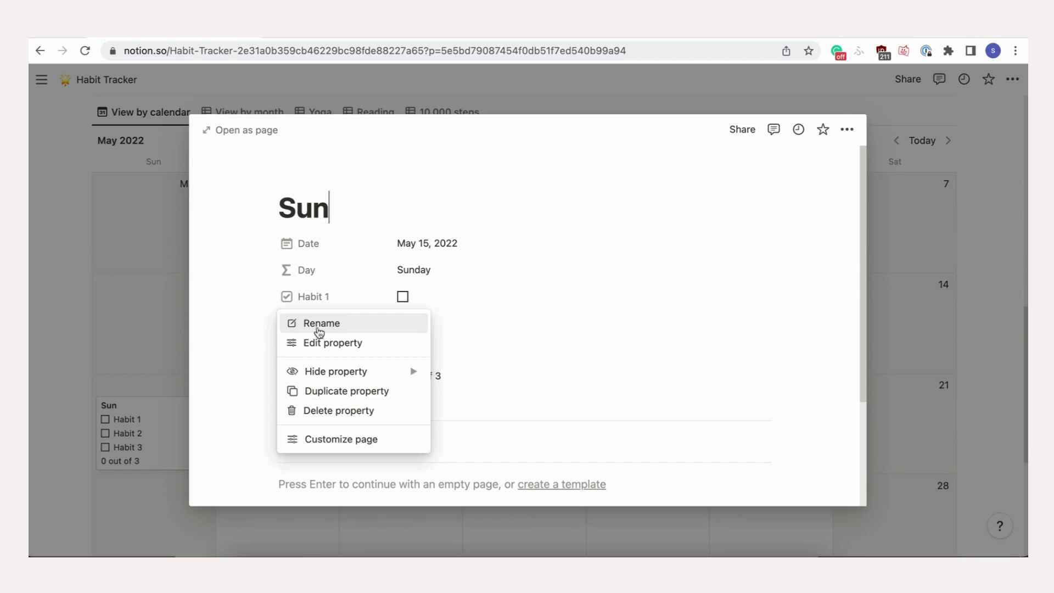
left_click(321, 323)
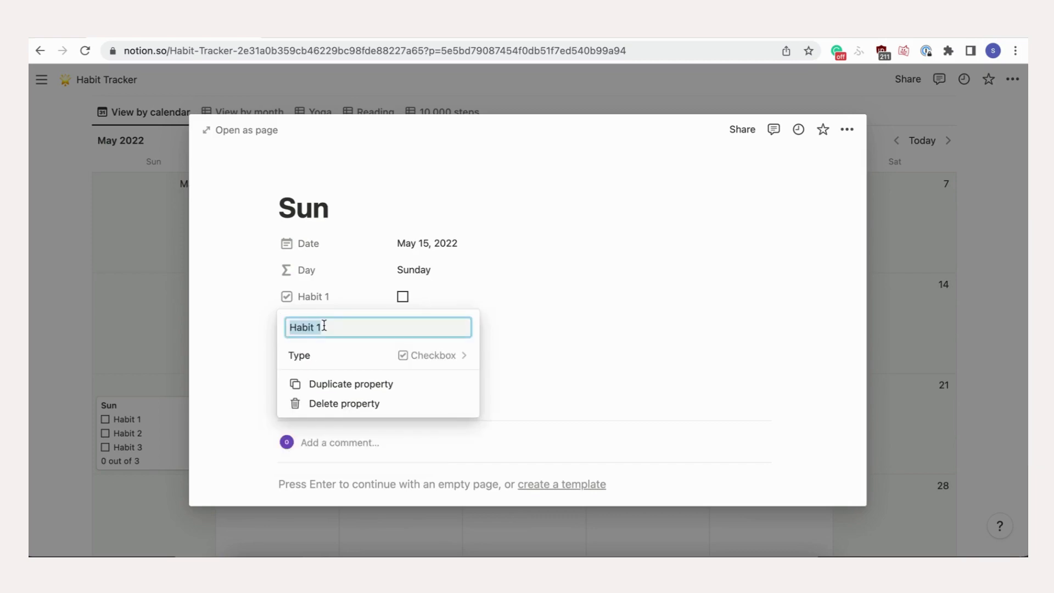
type("Yoga")
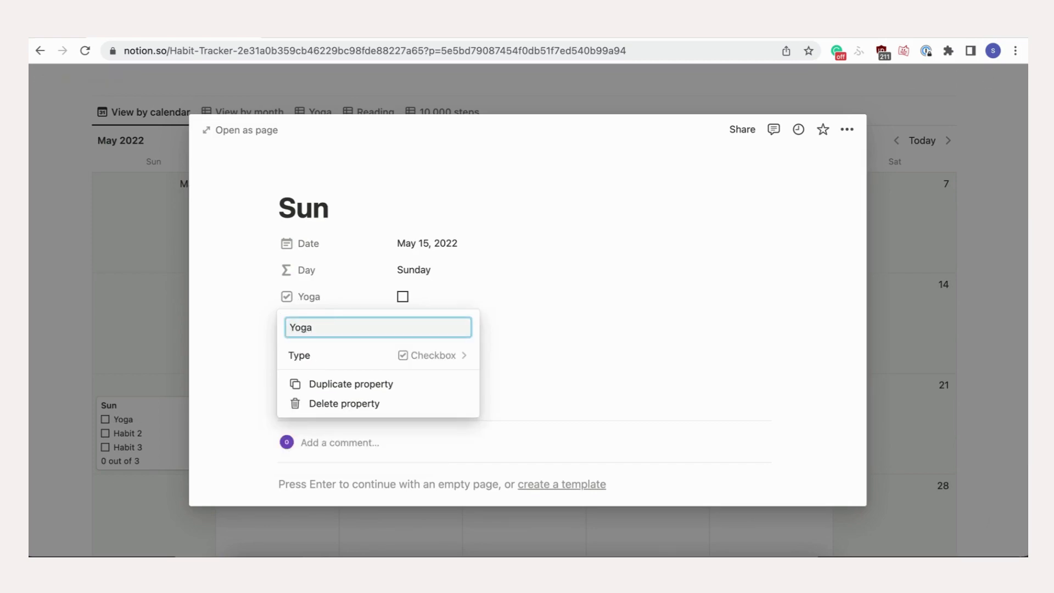
Step: Rename the Habit 2 and Habit 3 properties to Reading and 10,000 steps
left_click(269, 324)
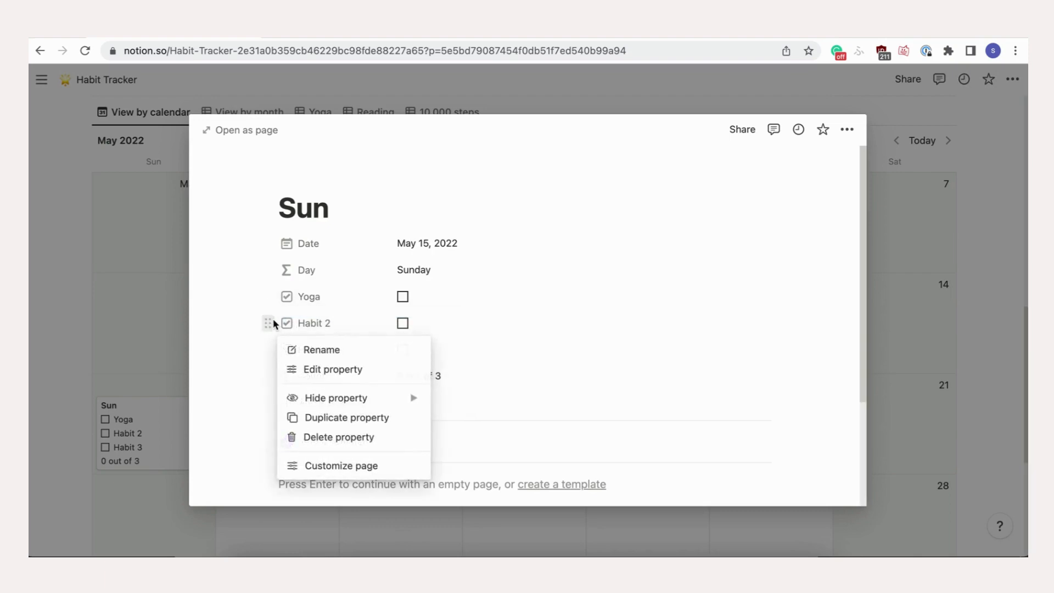
left_click(323, 349)
type("Reading")
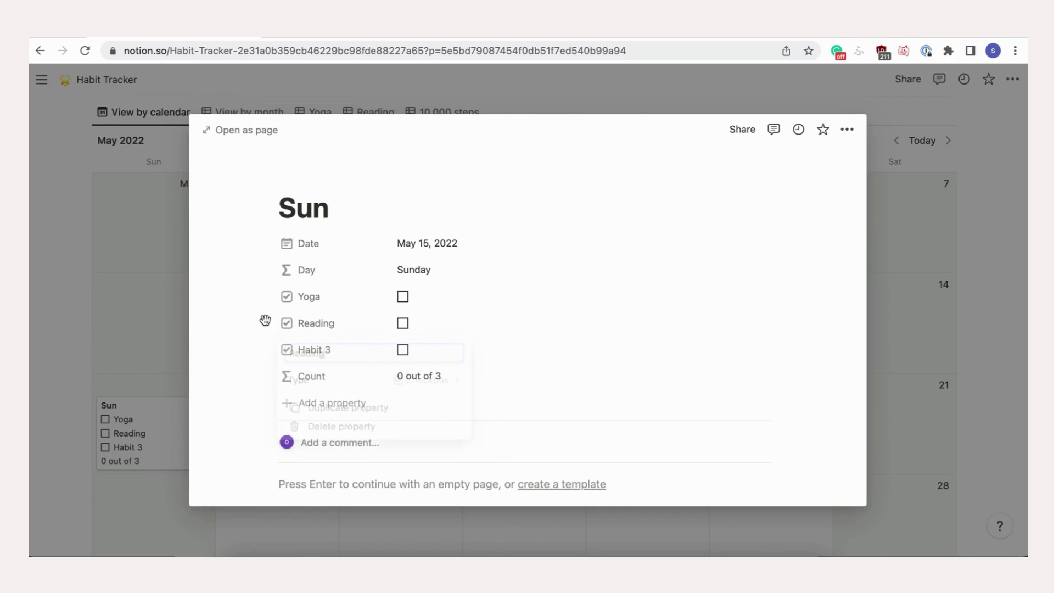
left_click(314, 350)
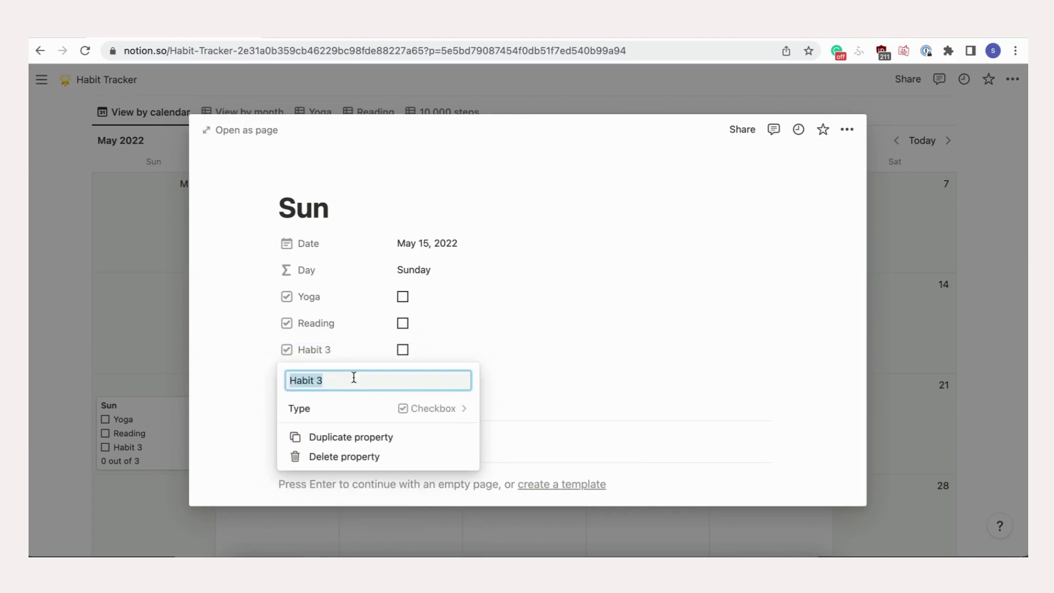
type("10,000")
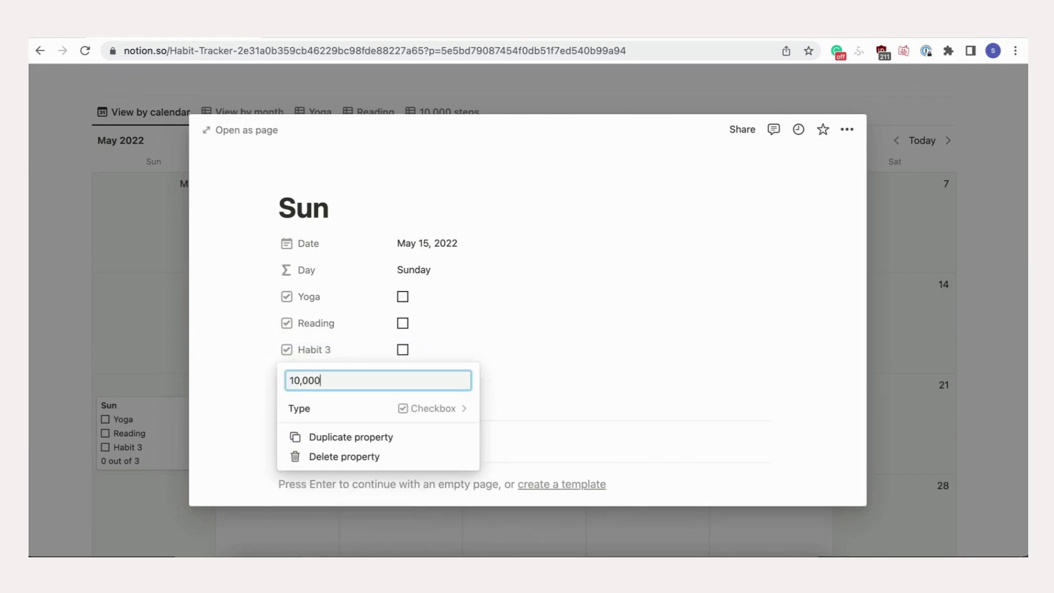
type("steps")
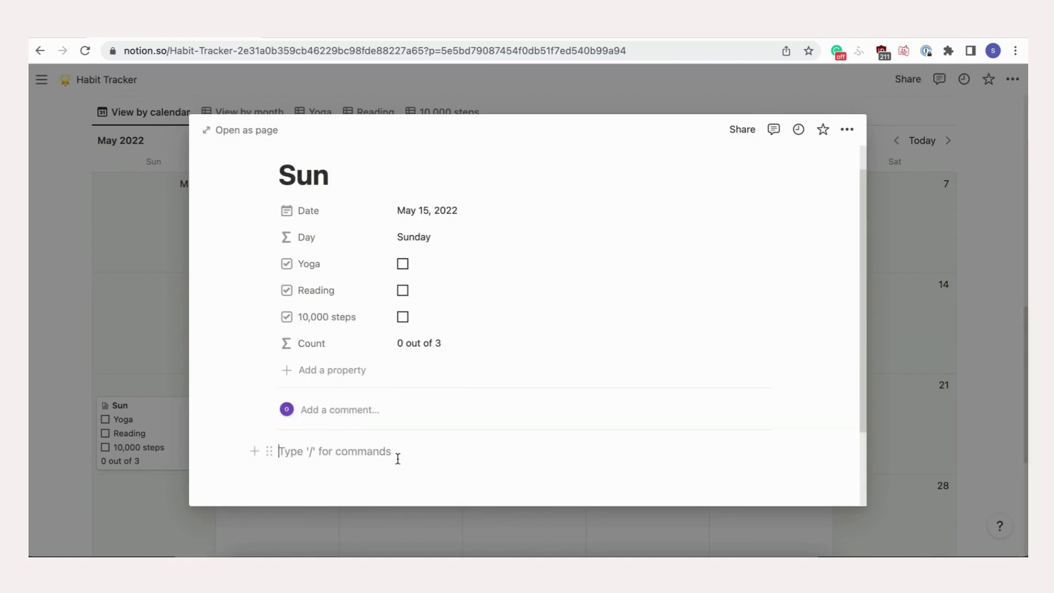
mouse_move(403, 263)
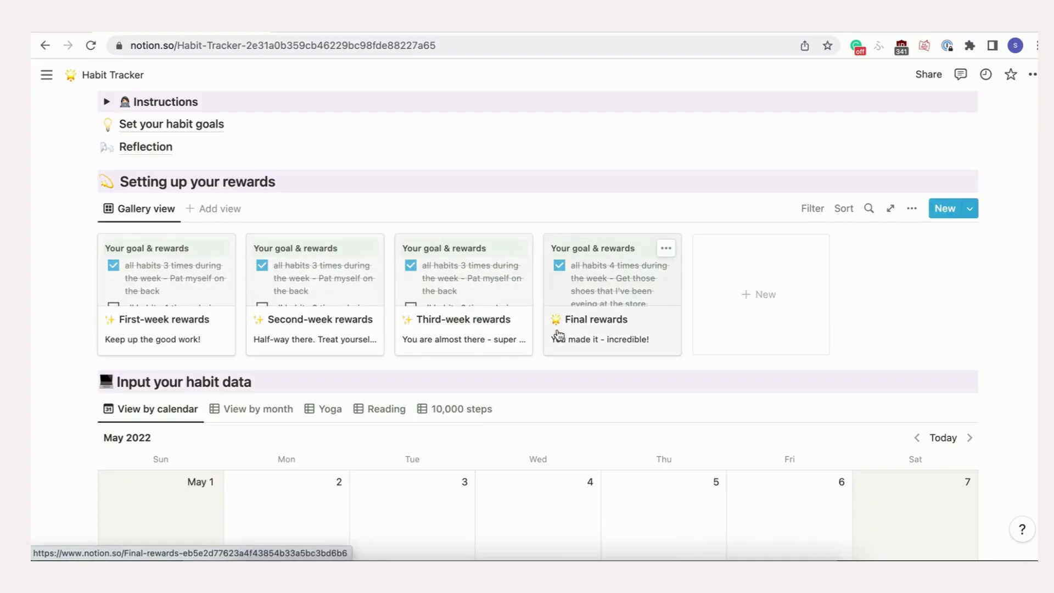
left_click(164, 318)
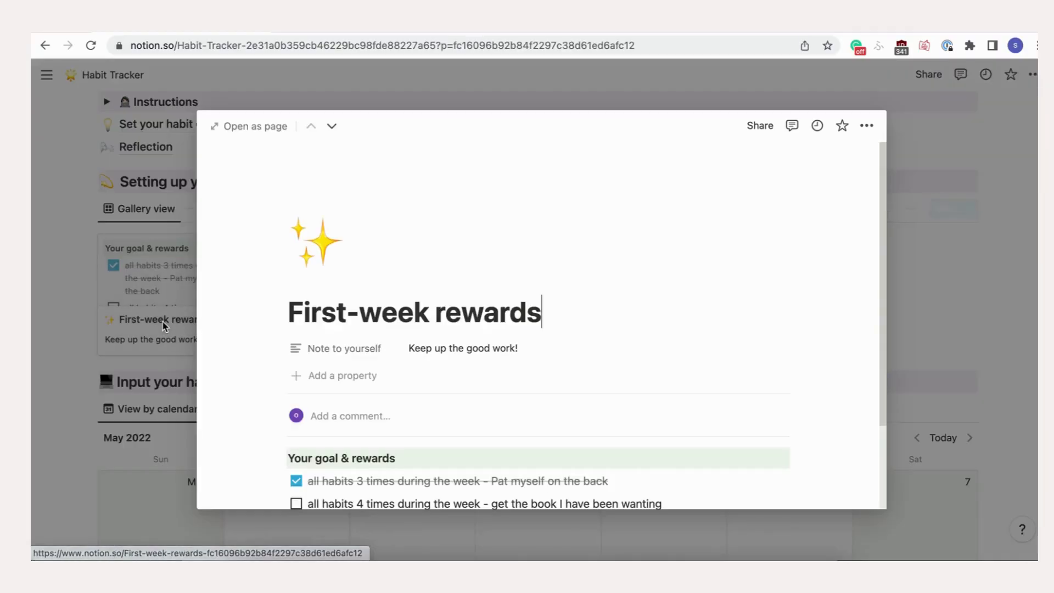
scroll("up", 3)
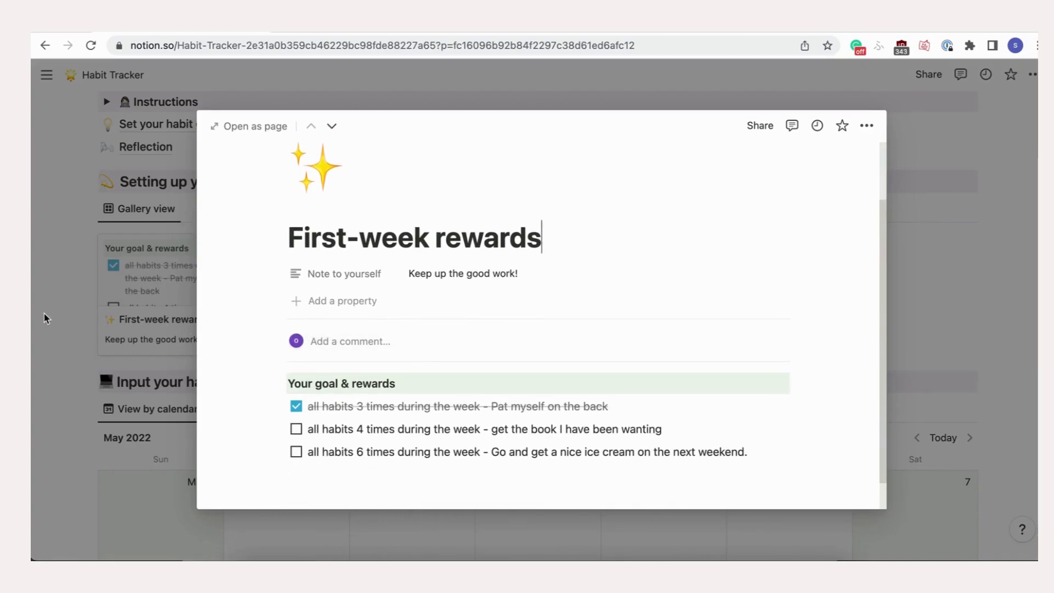
key("Escape")
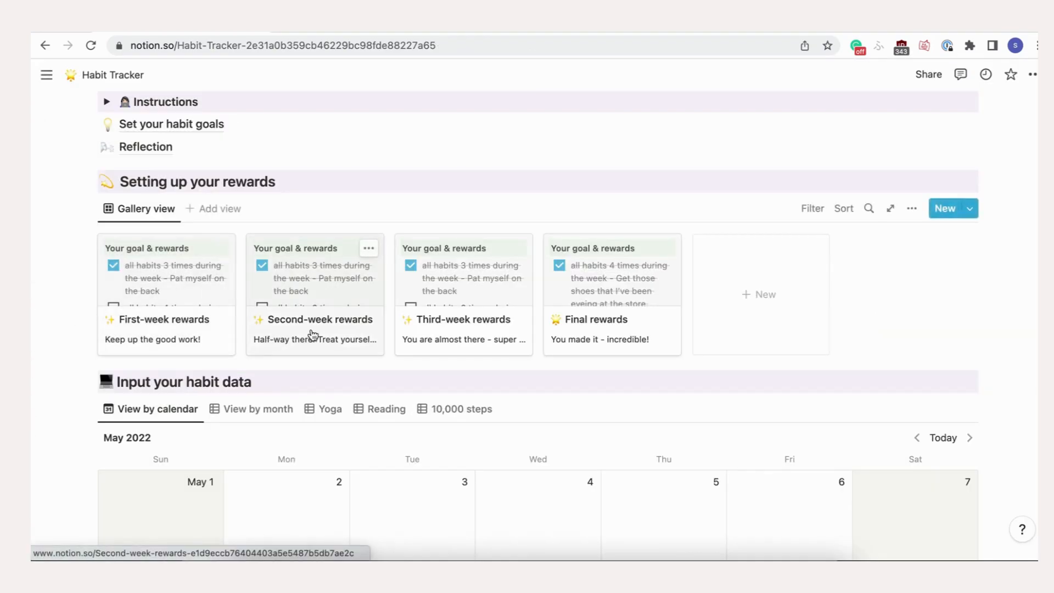
left_click(320, 320)
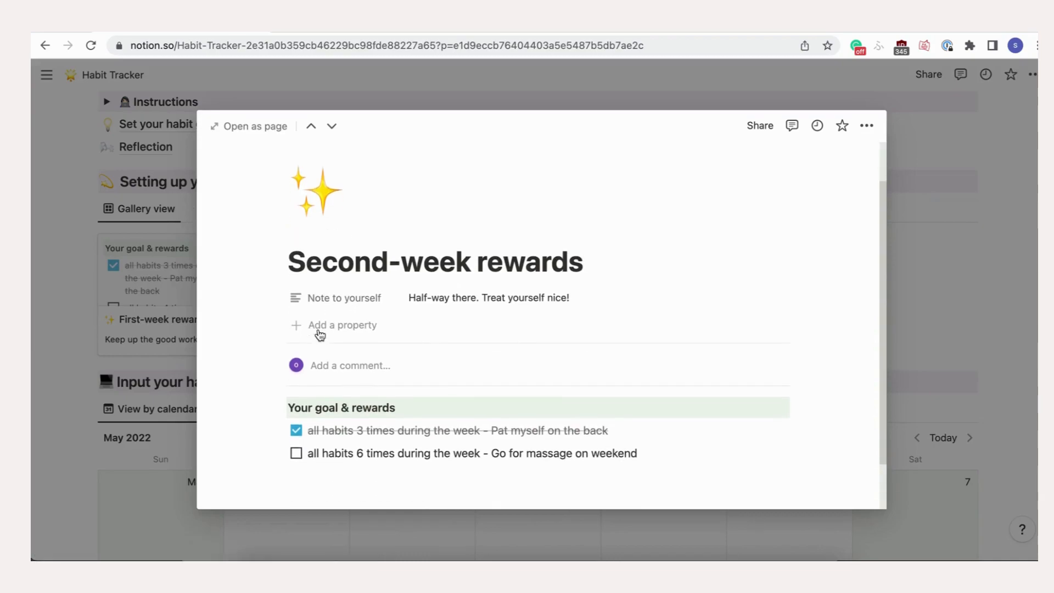
left_click(330, 125)
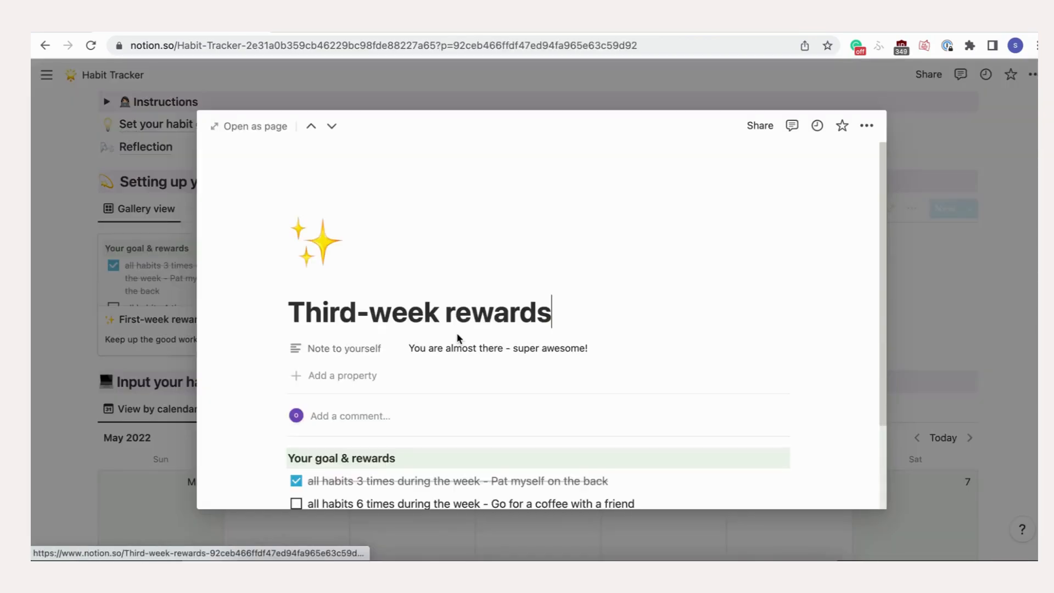
key("Escape")
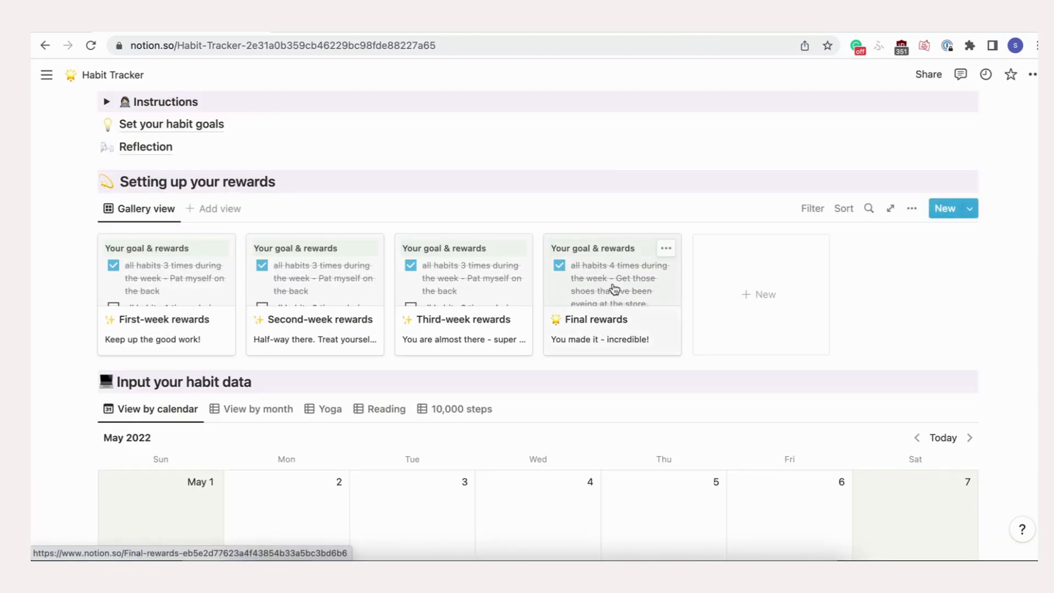
left_click(595, 320)
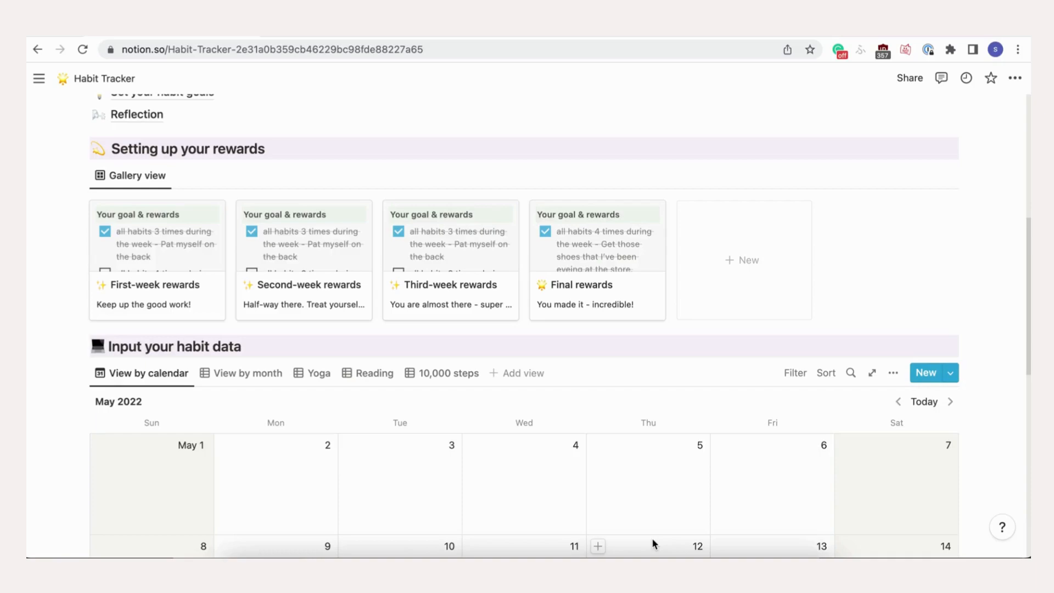
Step: Browse the filled-in habit calendar, then switch to the View by month tables
scroll("down", 3)
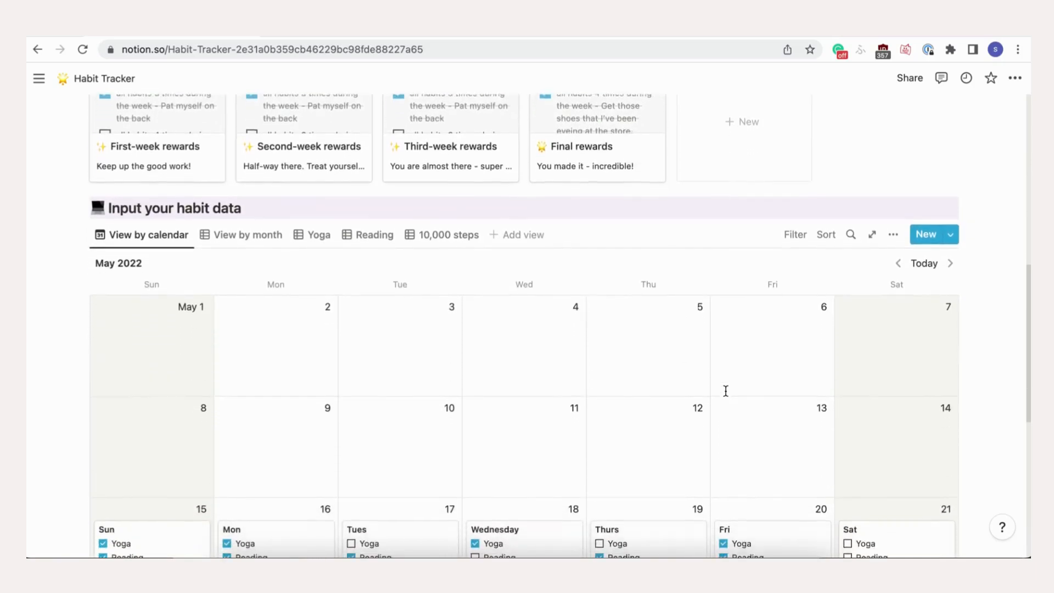
scroll("down", 3)
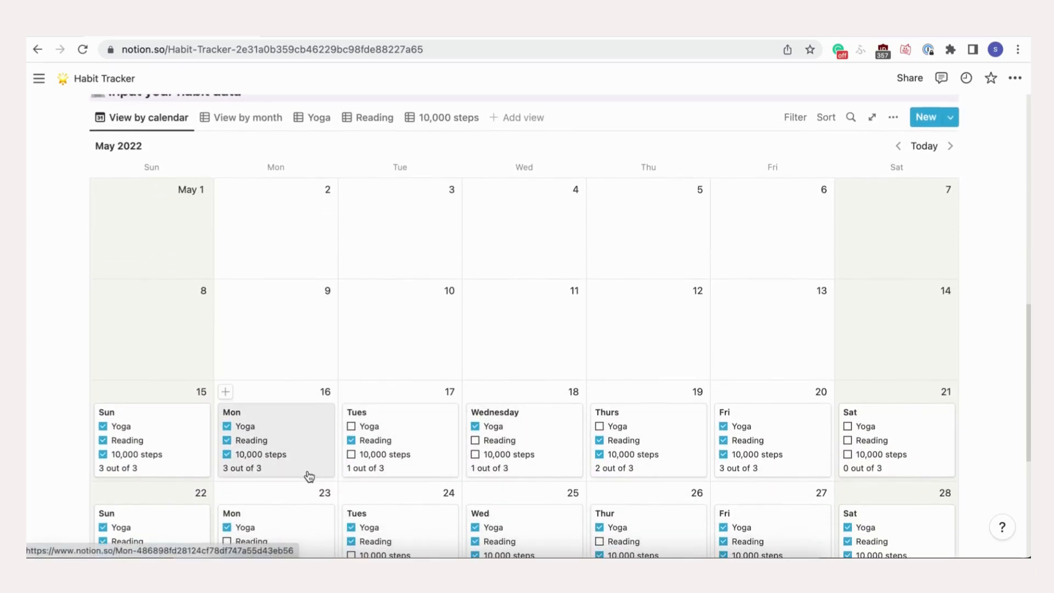
scroll("down", 3)
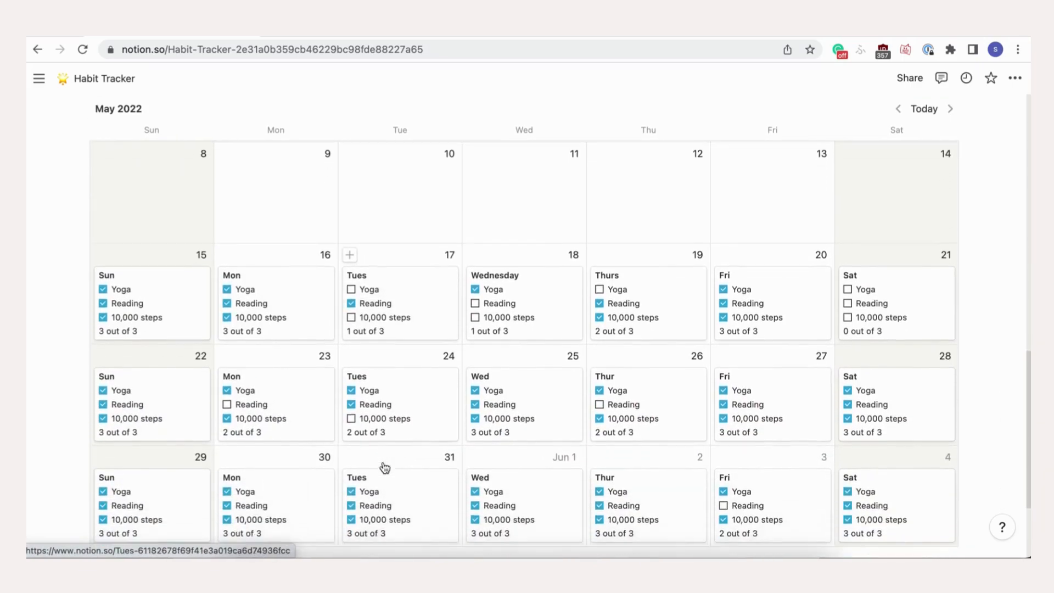
scroll("up", 3)
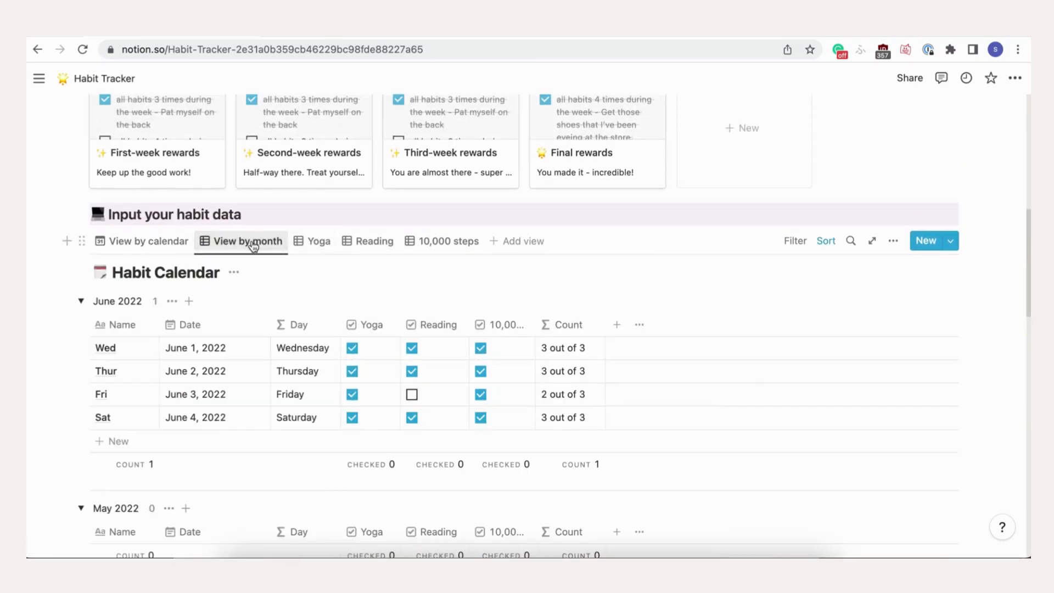
scroll("down", 3)
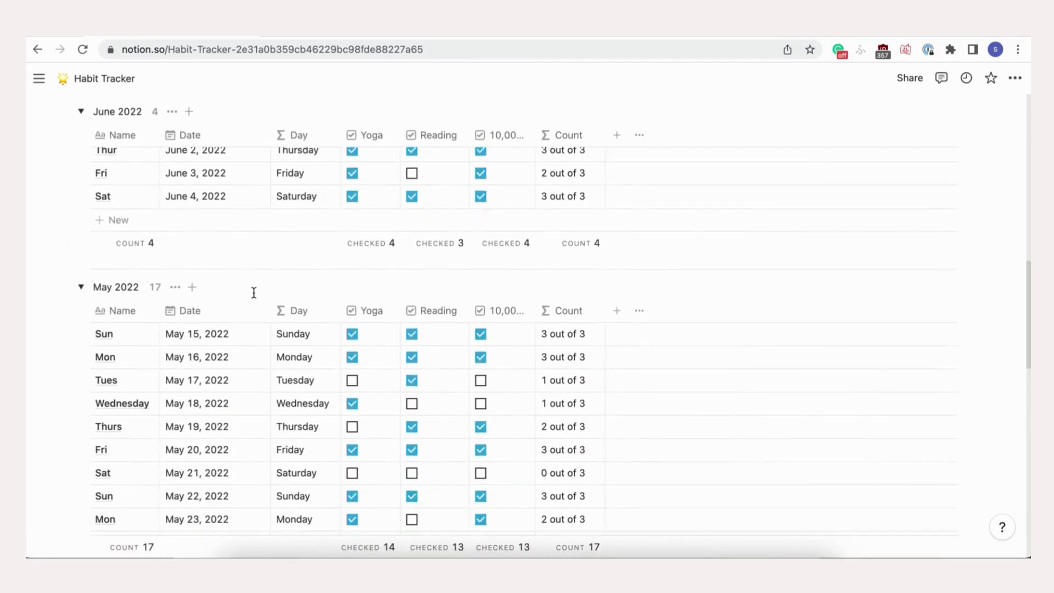
scroll("up", 3)
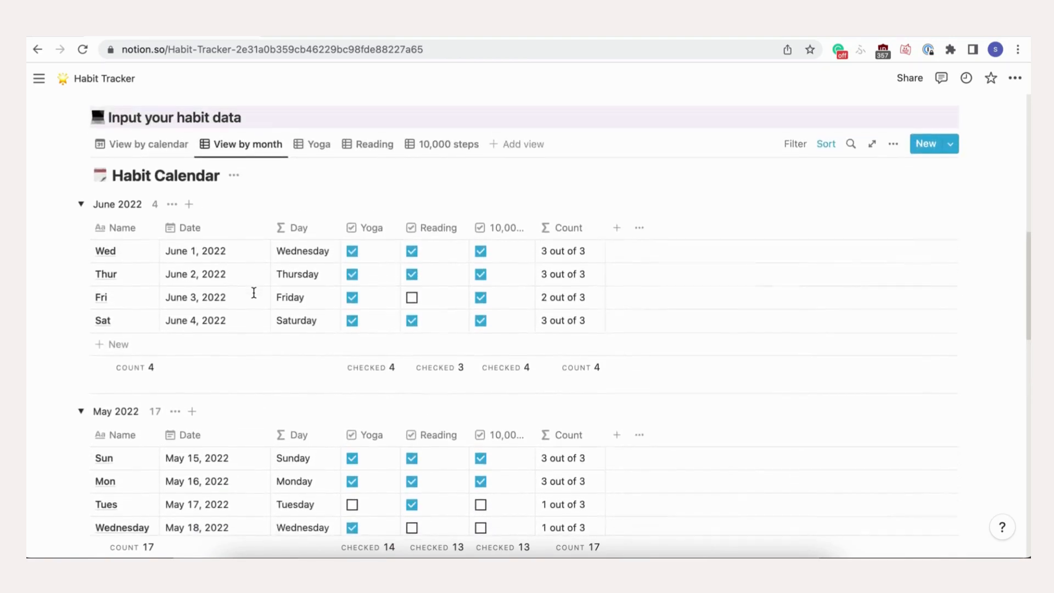
left_click(317, 144)
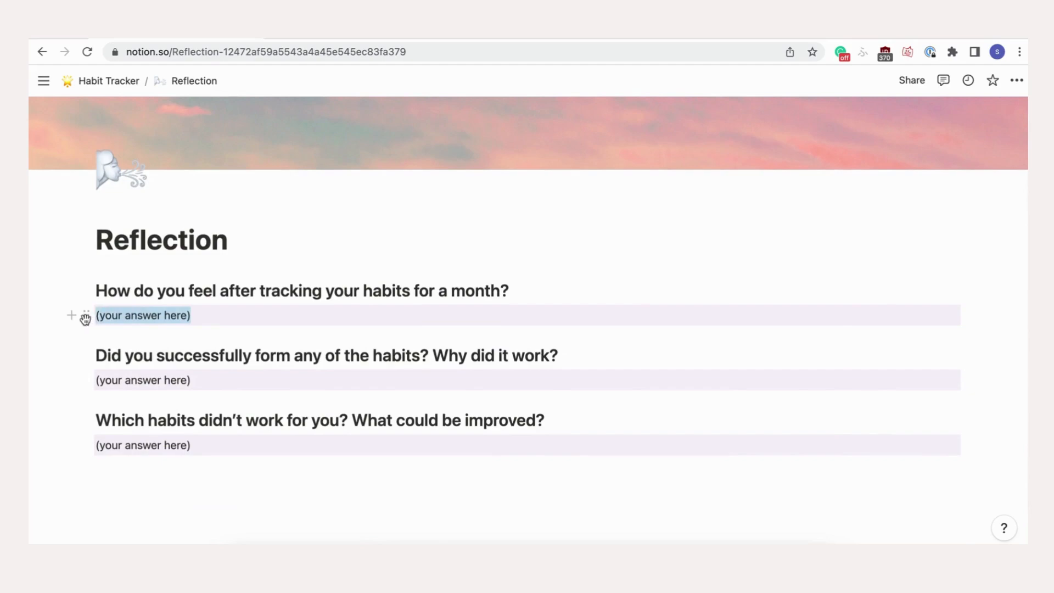
Step: Start the first reflection answer: 'I felt like some habits were easier to stick with…'
type("Ifel")
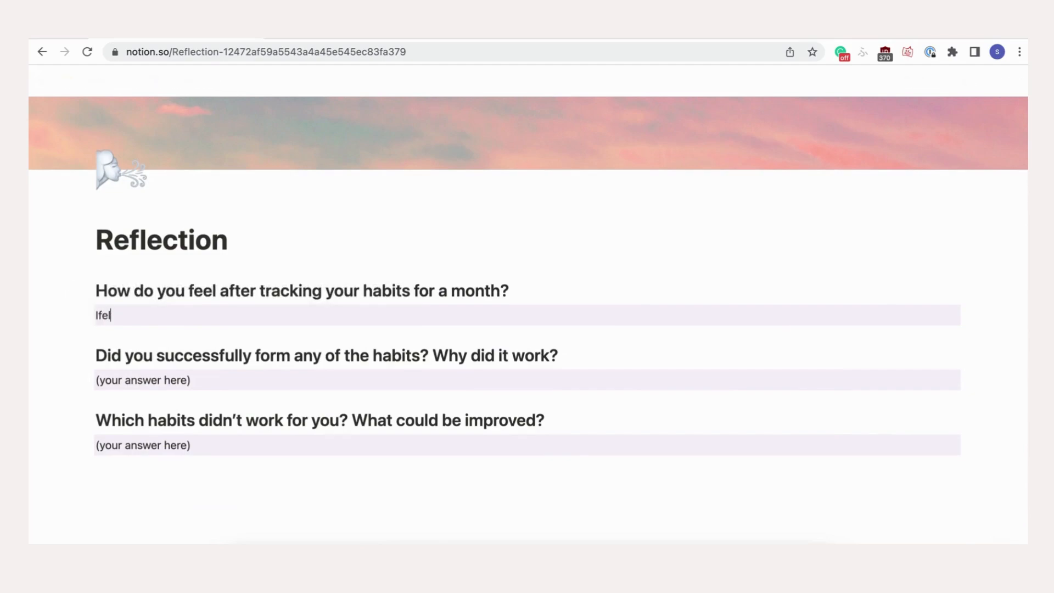
type("I felt like")
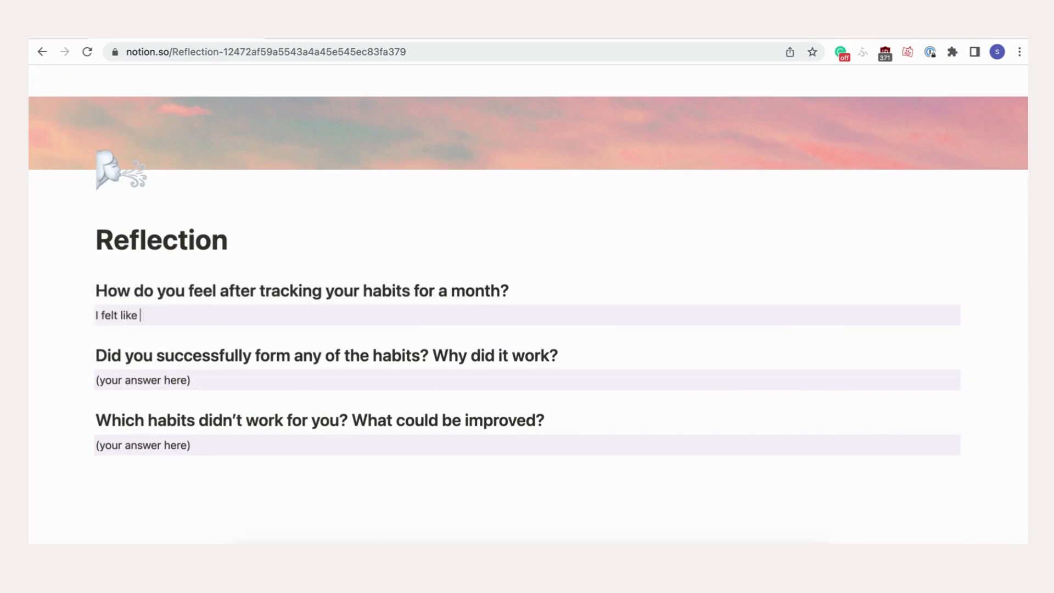
type("some ha")
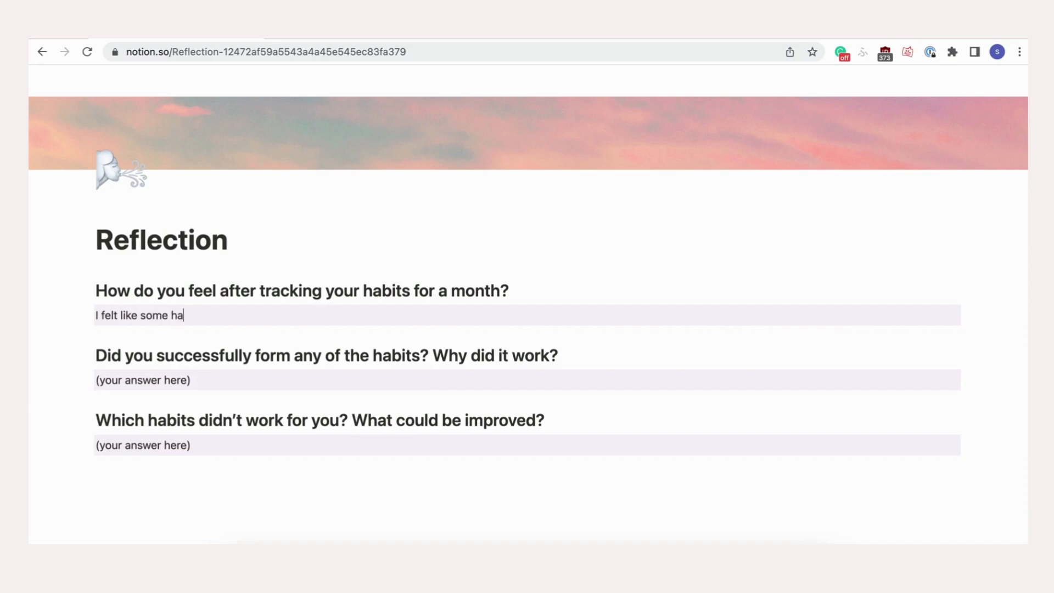
type("bits were e")
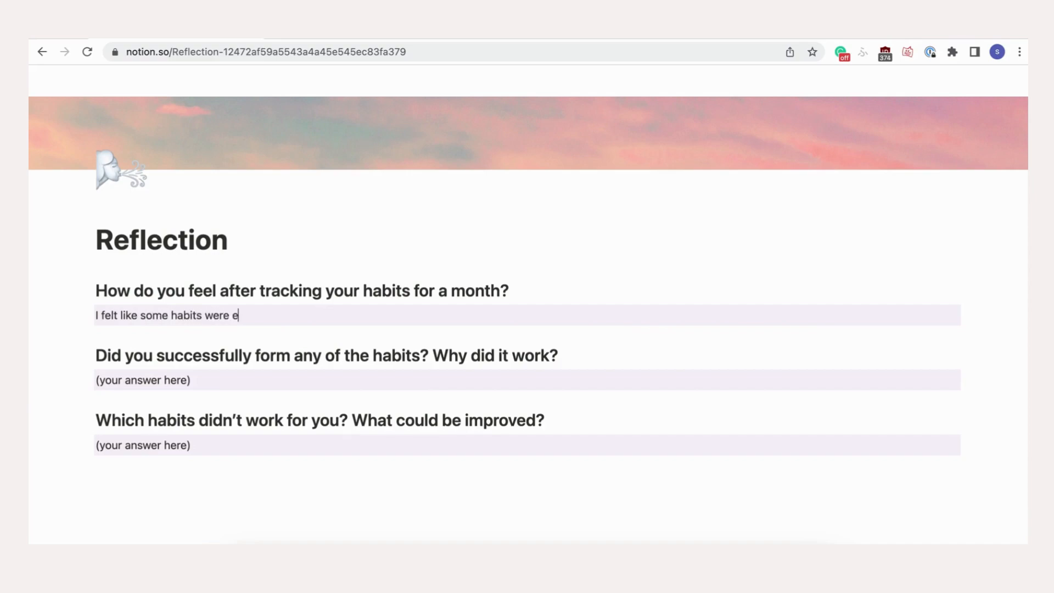
type("asier to stick with than ot")
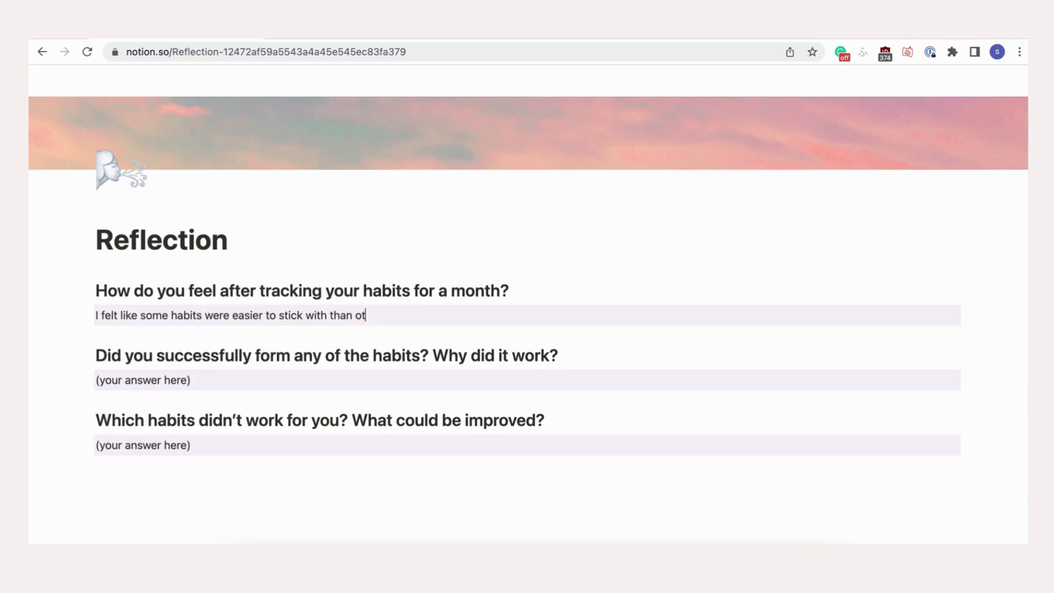
type("hers! For e")
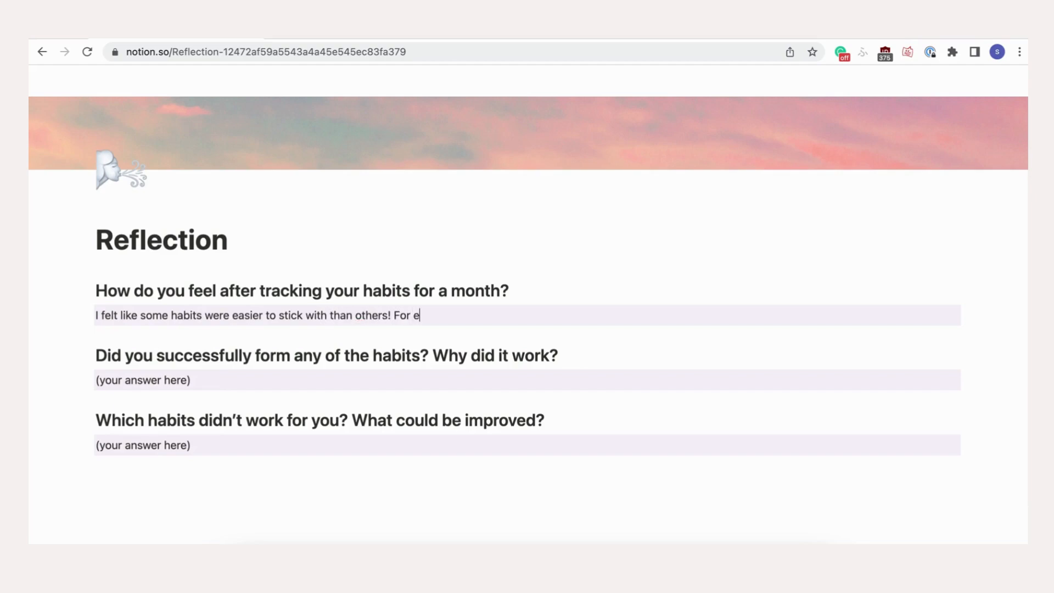
type("xample I think")
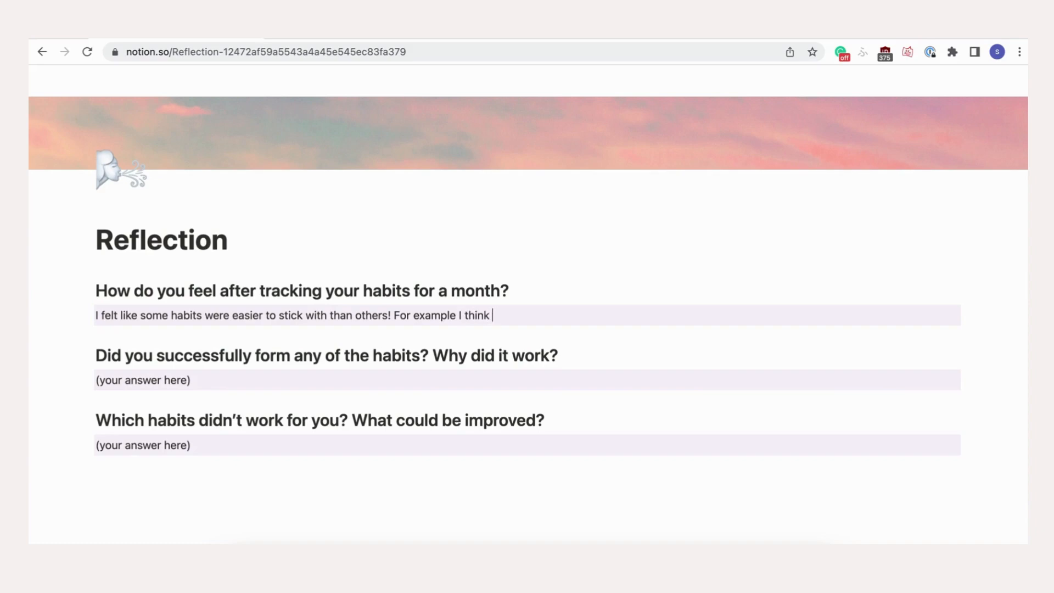
type("that it was eas")
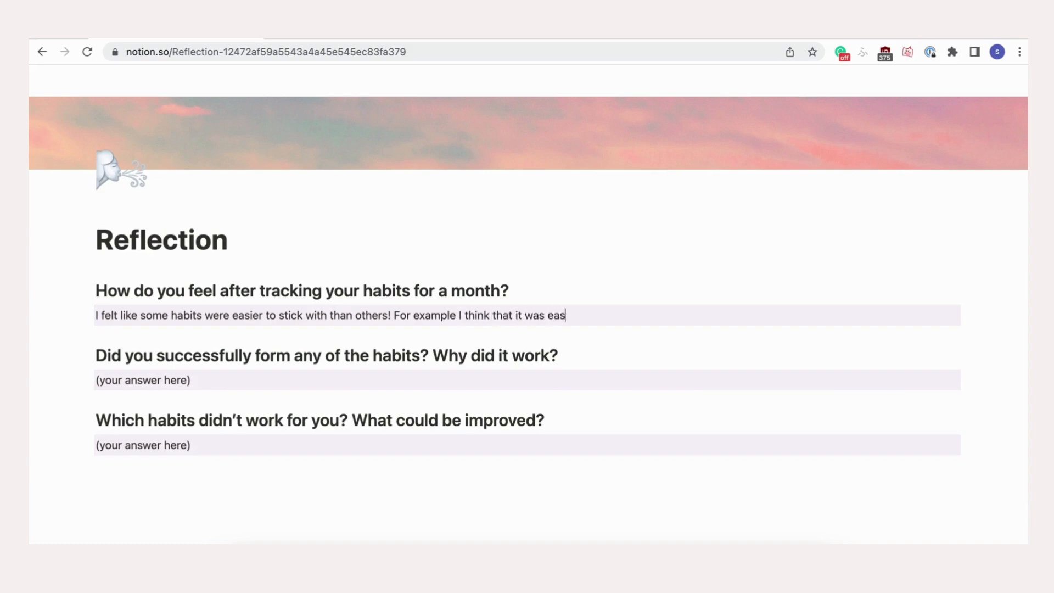
left_click(42, 51)
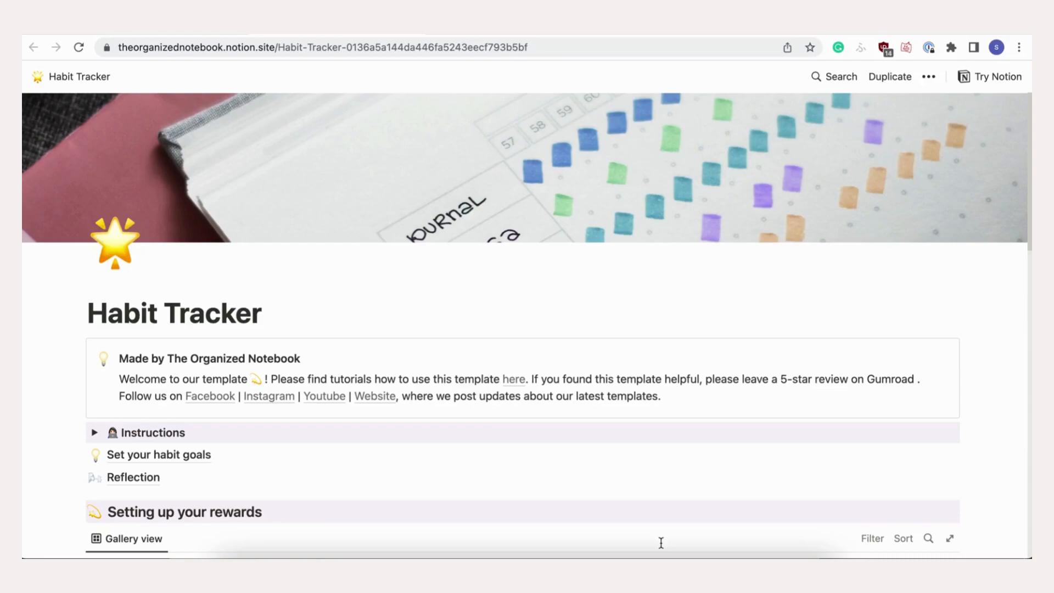
mouse_move(890, 91)
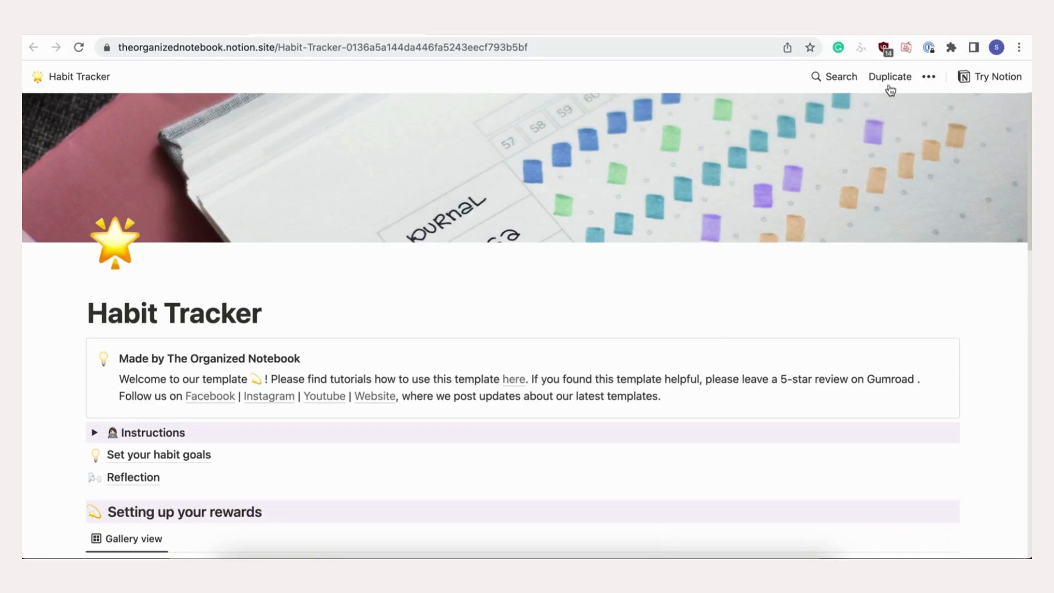
Step: Duplicate the Habit Tracker template again and title the copy 'Habit Tracker July 2022'
left_click(890, 76)
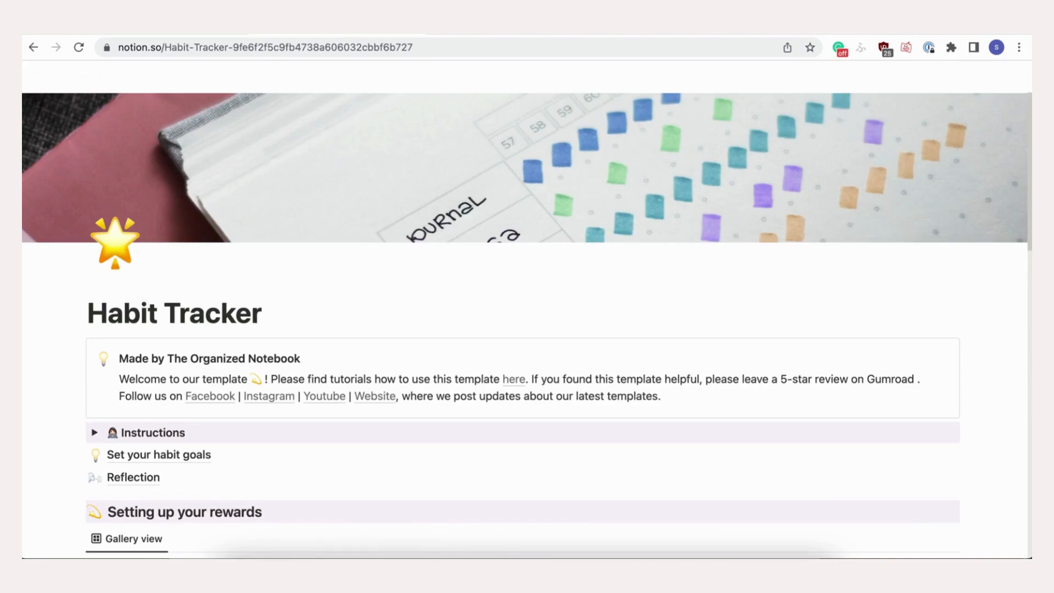
type("July")
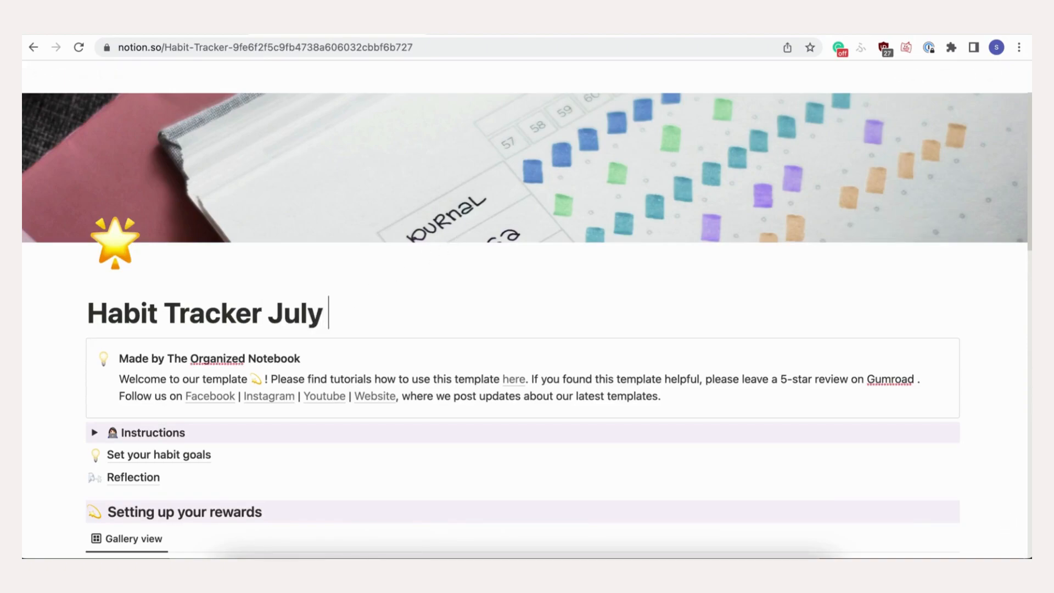
type("2022")
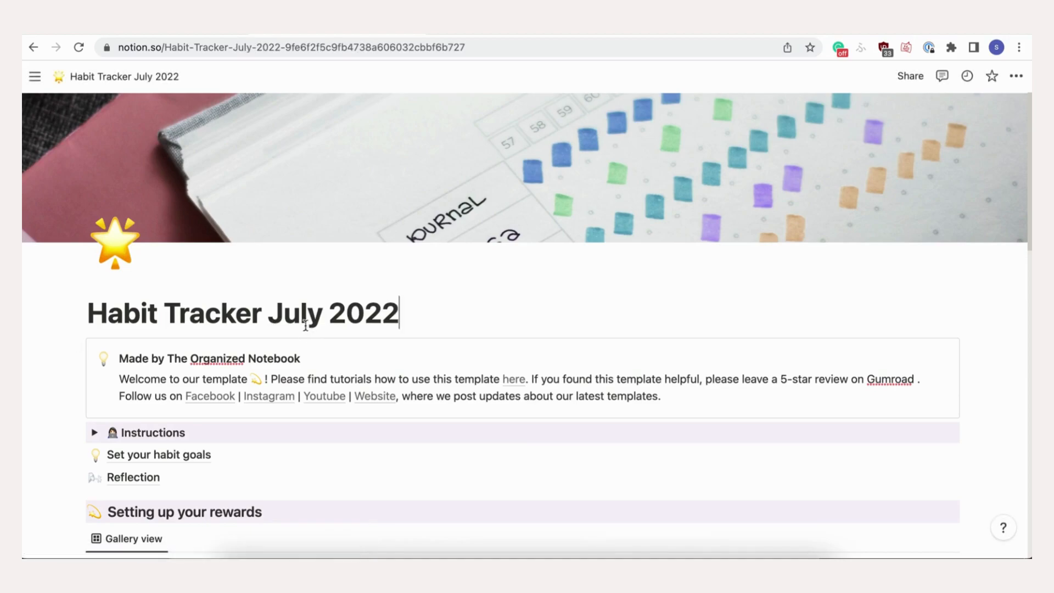
left_click(36, 76)
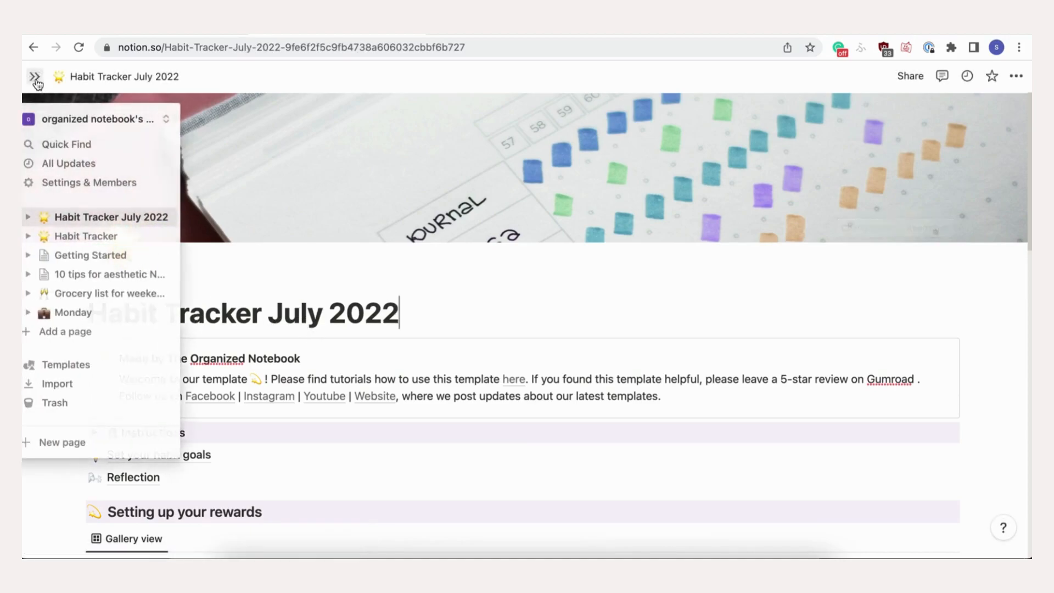
mouse_move(101, 218)
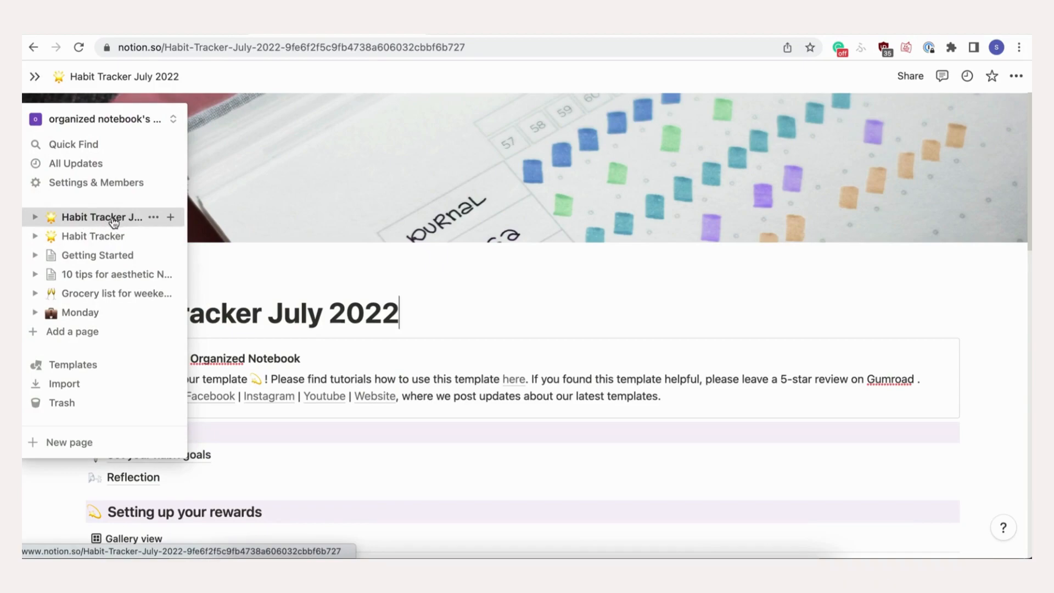
mouse_move(101, 236)
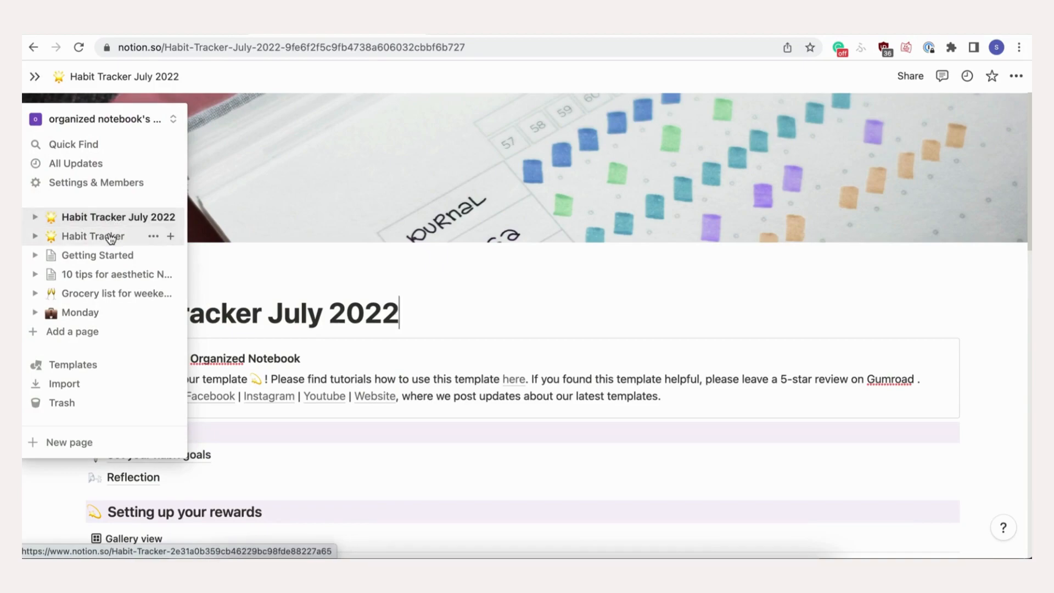